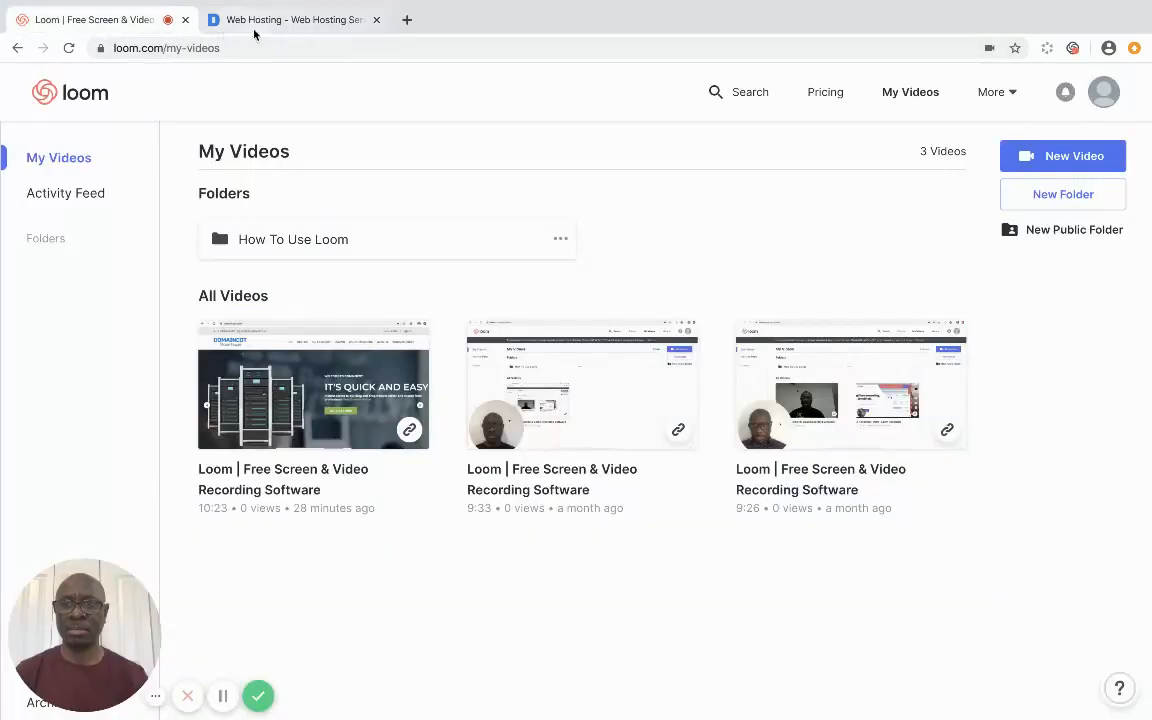
Switch from the video library to the Domaincot web hosting homepage.
left_click(290, 20)
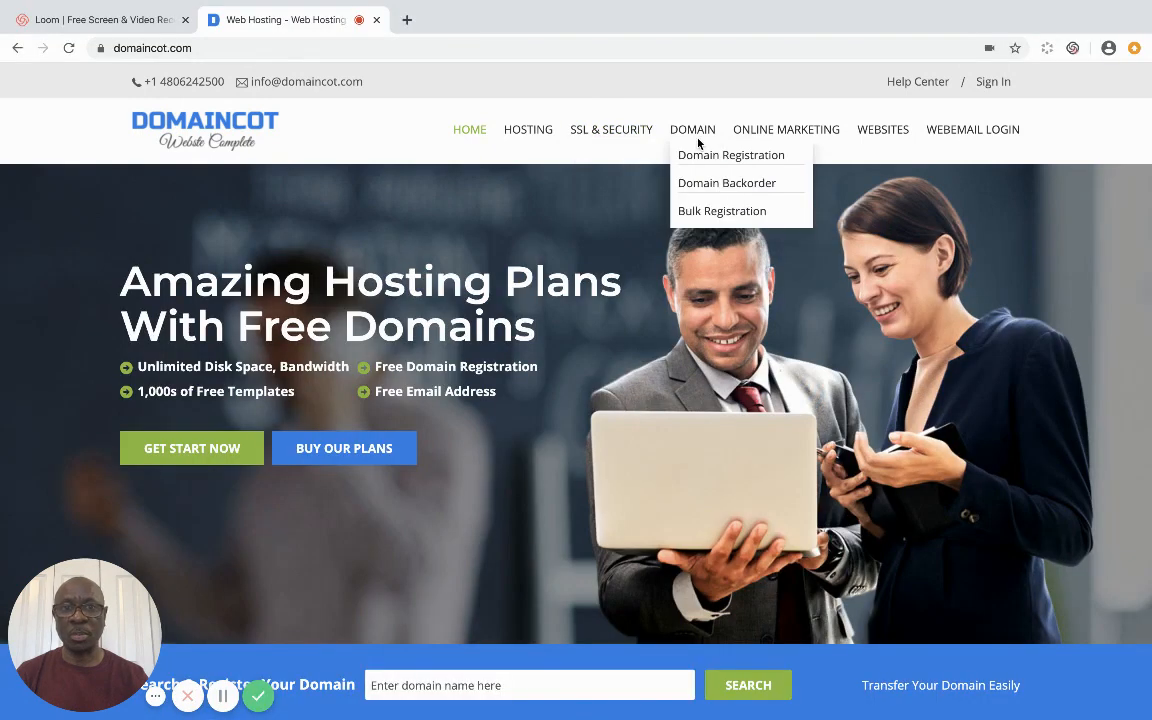
mouse_move(992, 82)
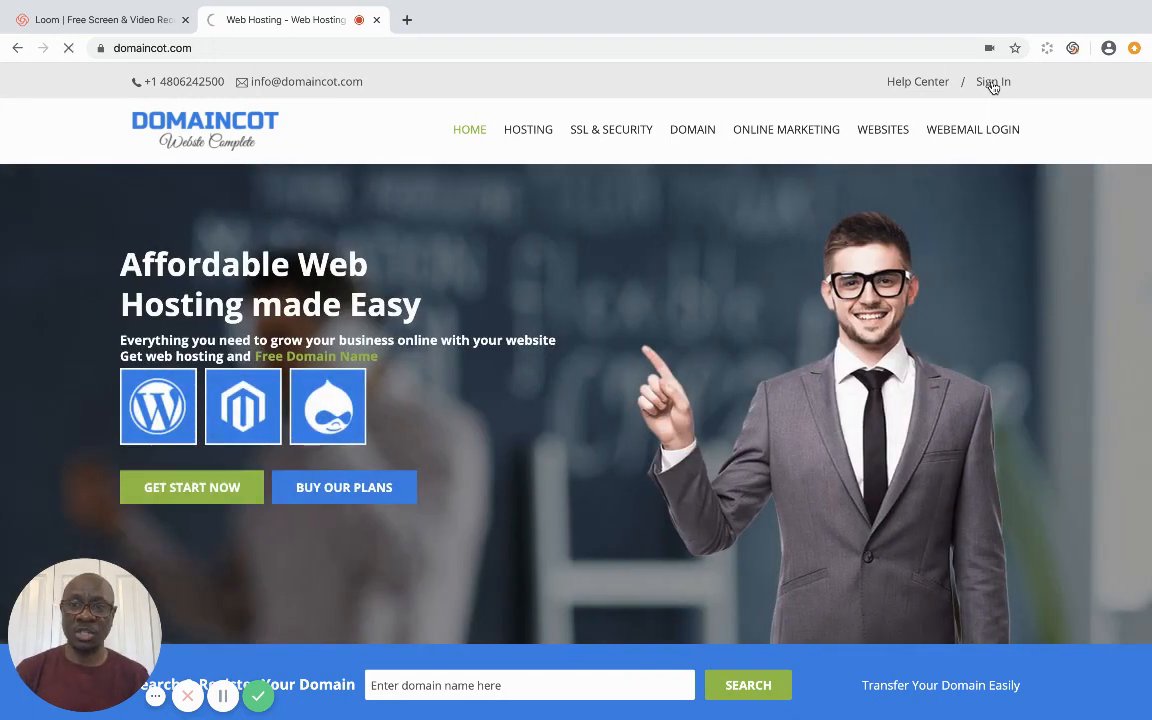
left_click(992, 80)
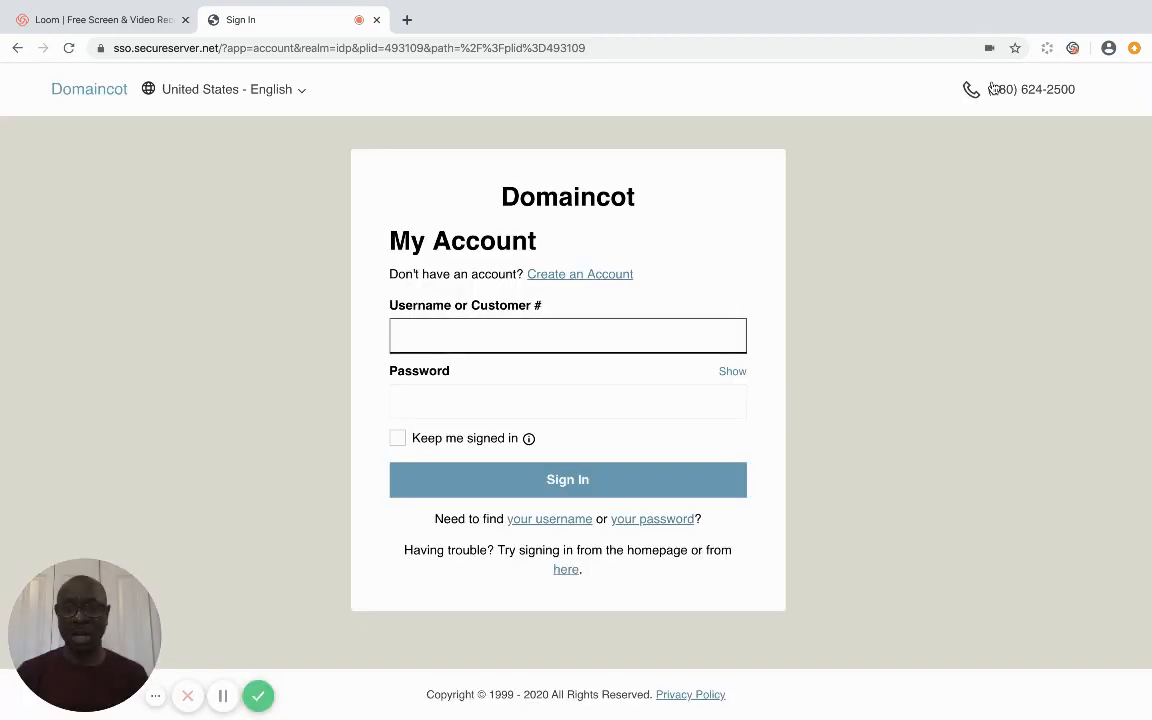
type("67084804")
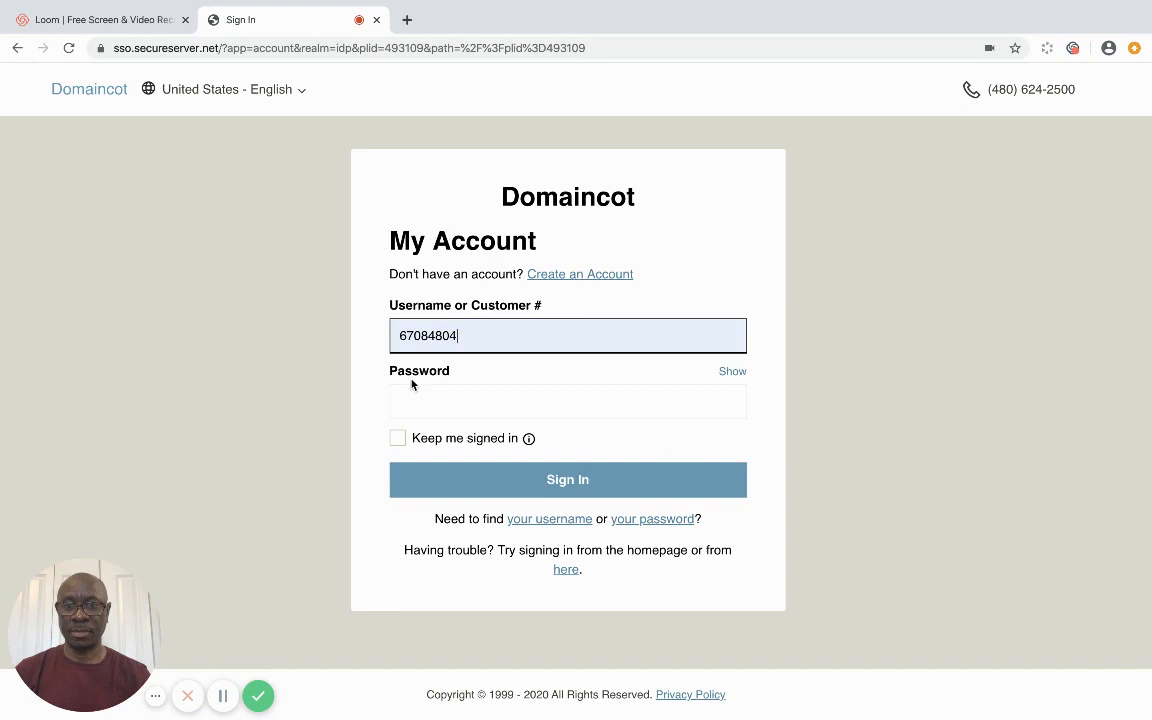
left_click(568, 400)
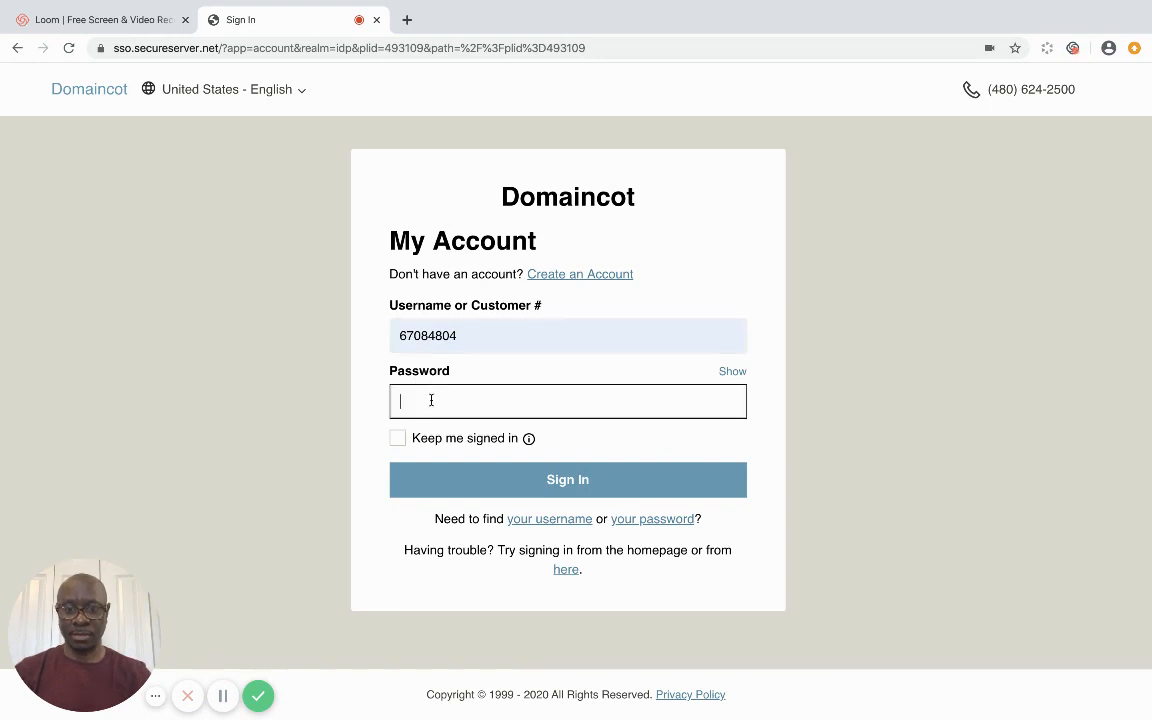
type("••")
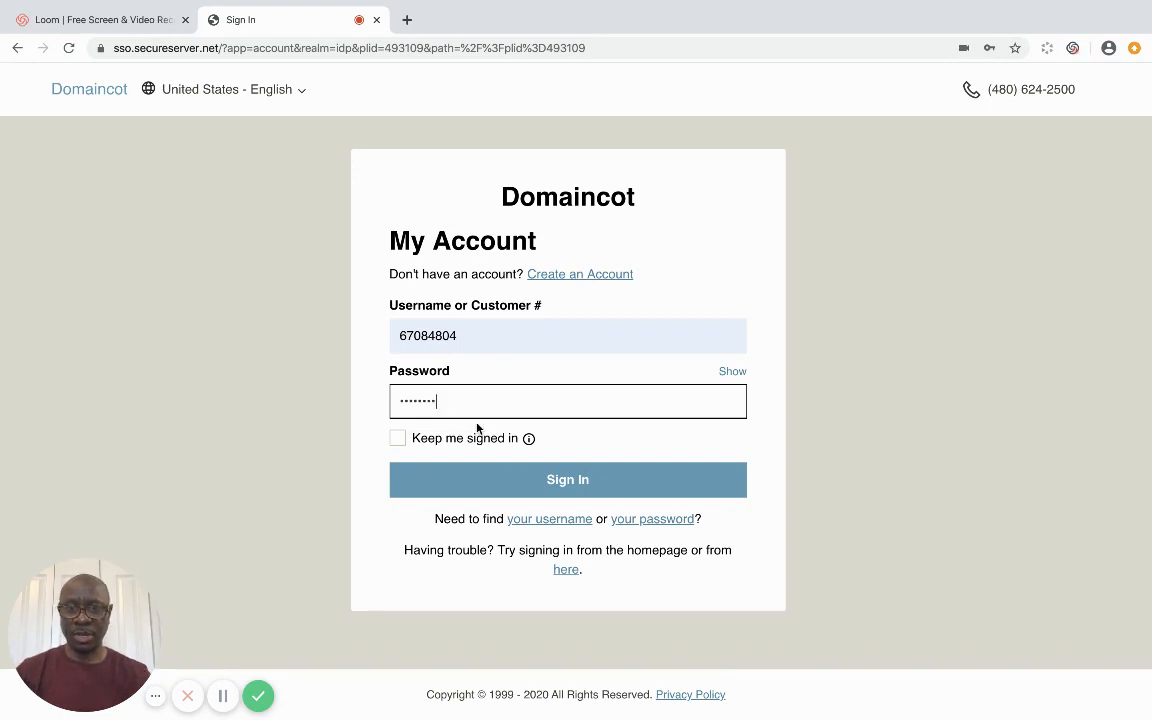
left_click(568, 480)
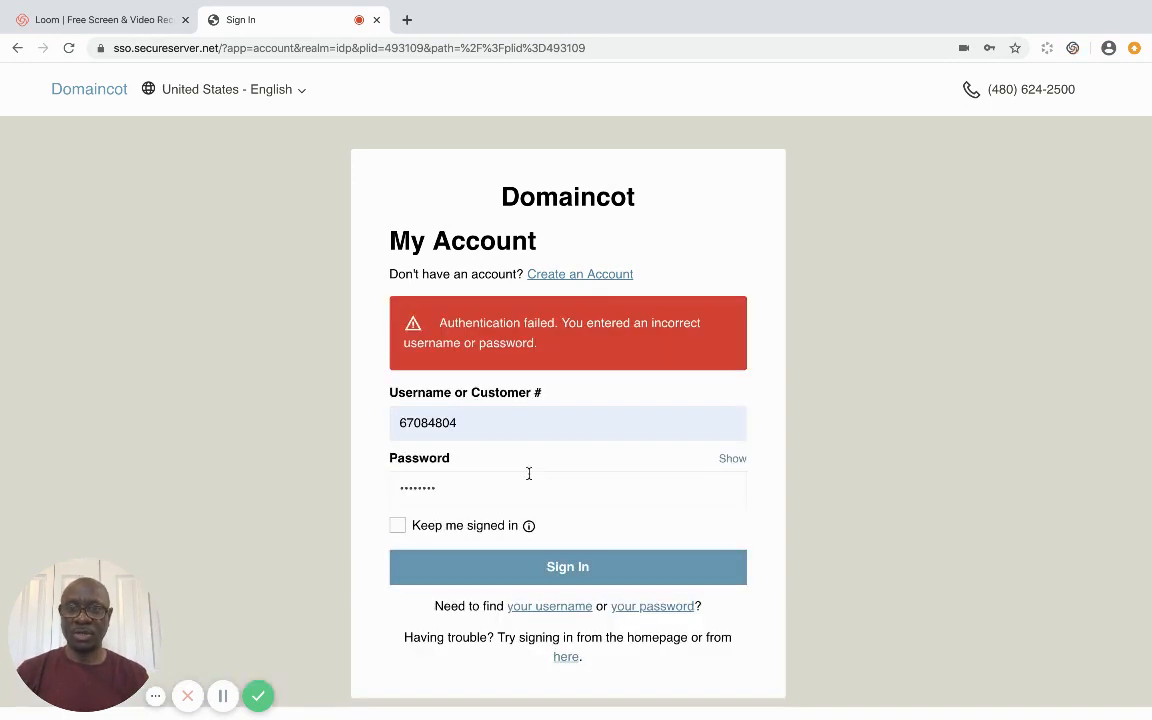
Re-enter the password after the failed login and sign in again.
left_click(568, 488)
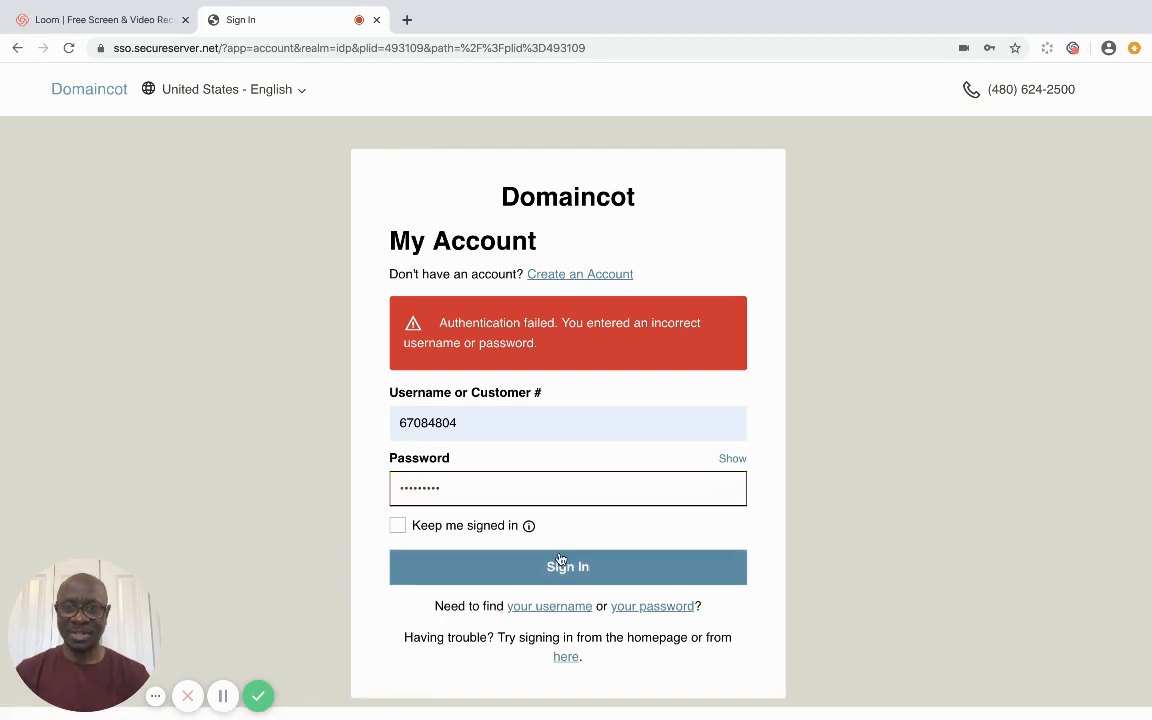
left_click(568, 566)
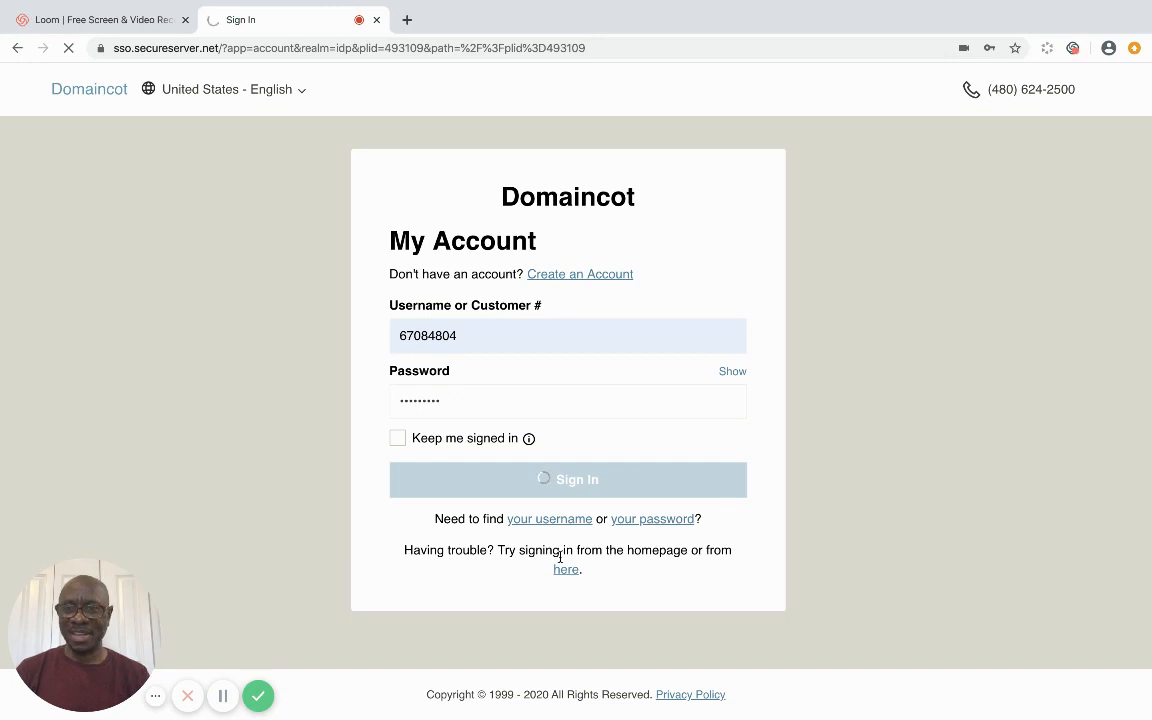
left_click(568, 480)
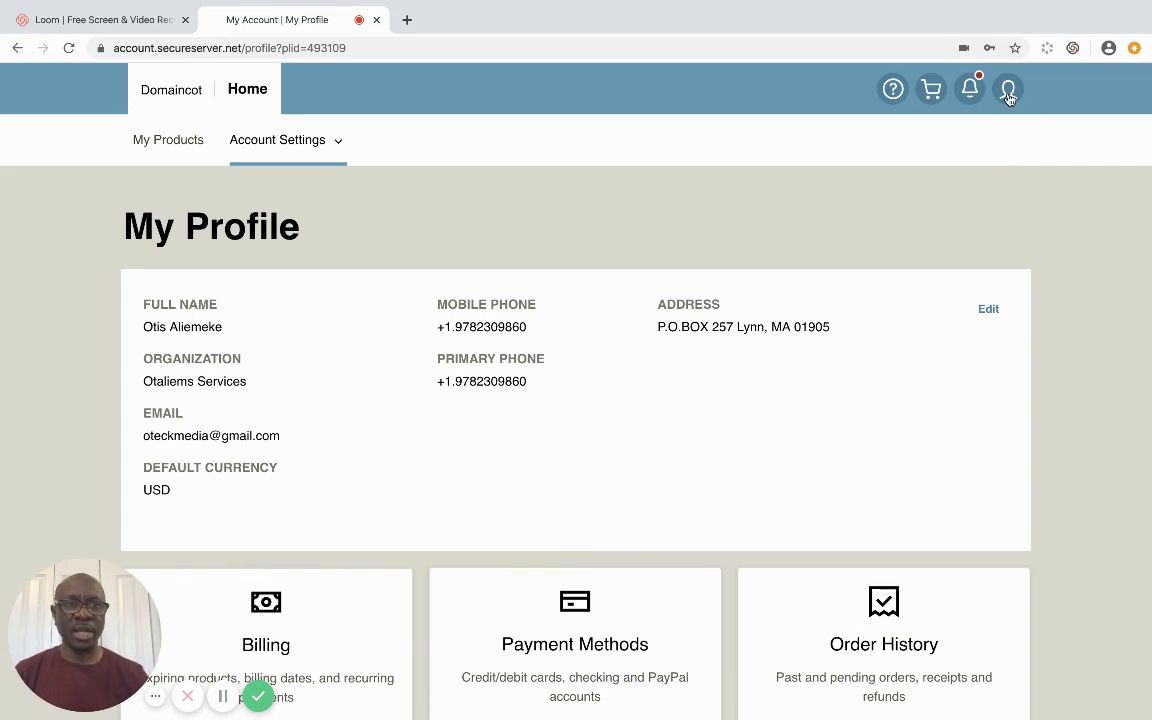
Go to My Products from the account menu and locate the Web Hosting section.
left_click(1008, 88)
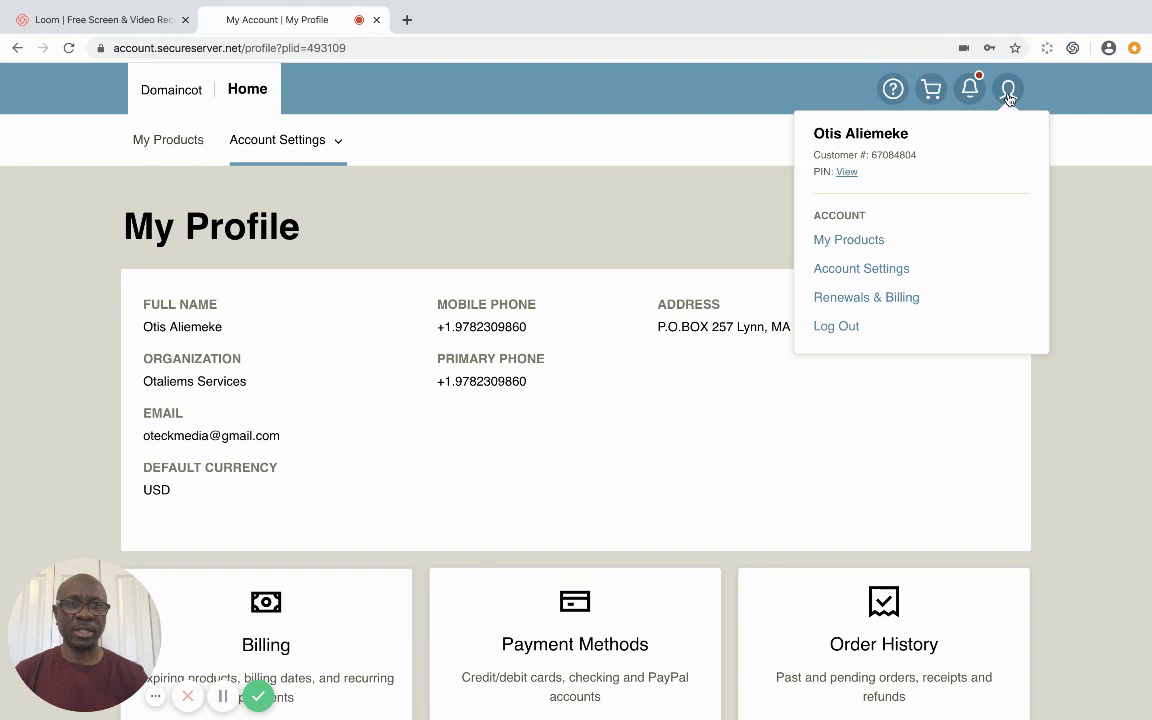
mouse_move(848, 240)
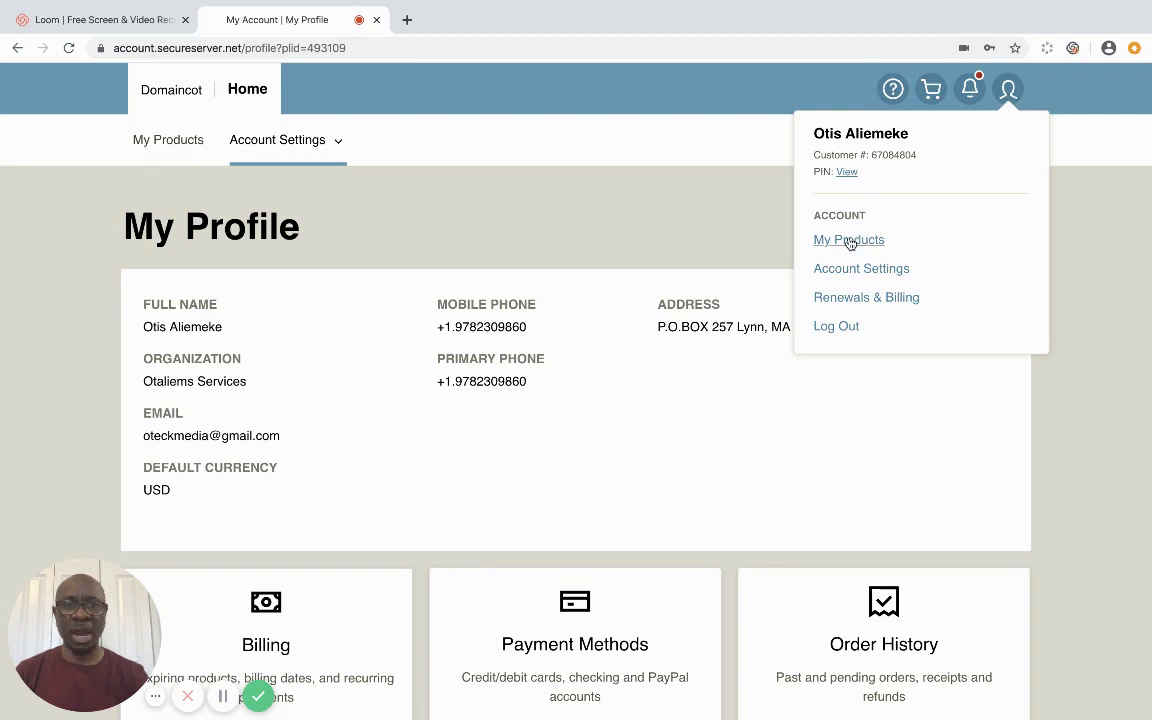
left_click(848, 240)
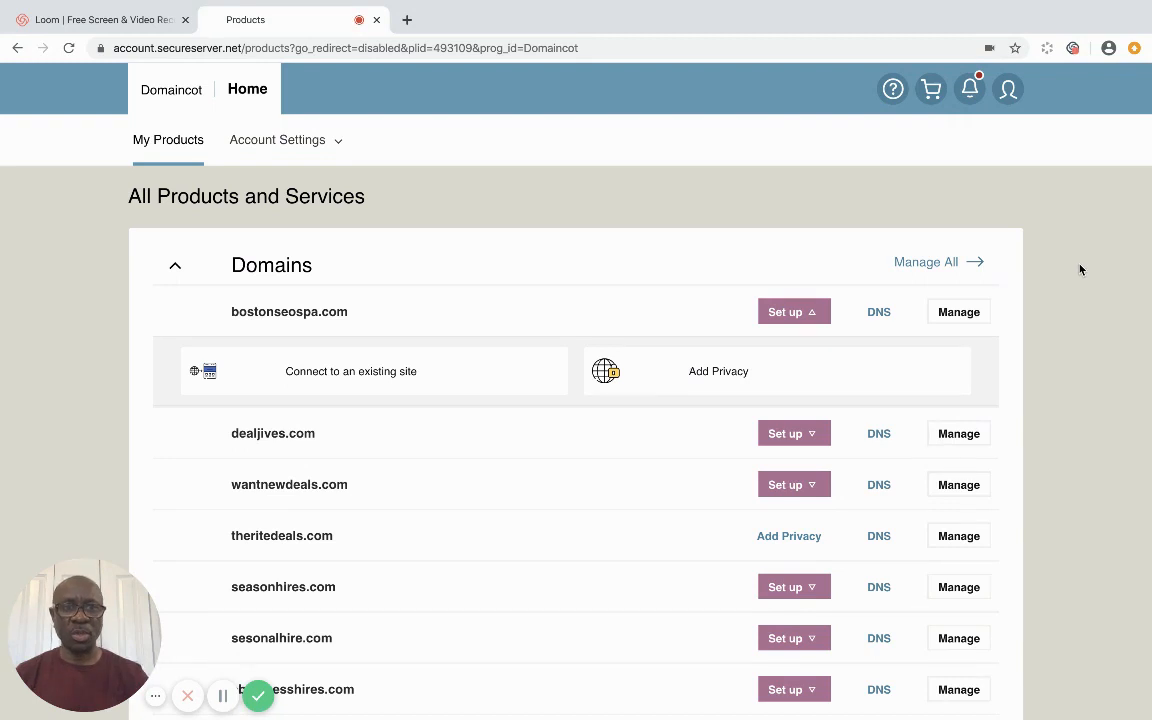
scroll("down", 3)
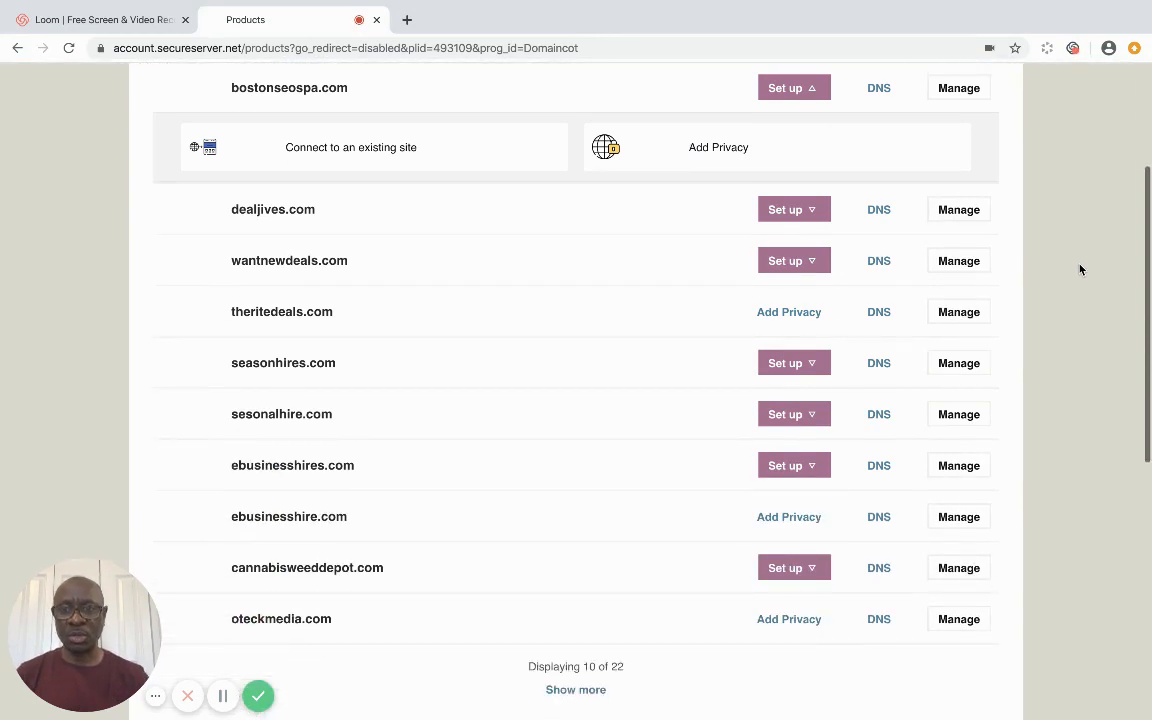
scroll("down", 3)
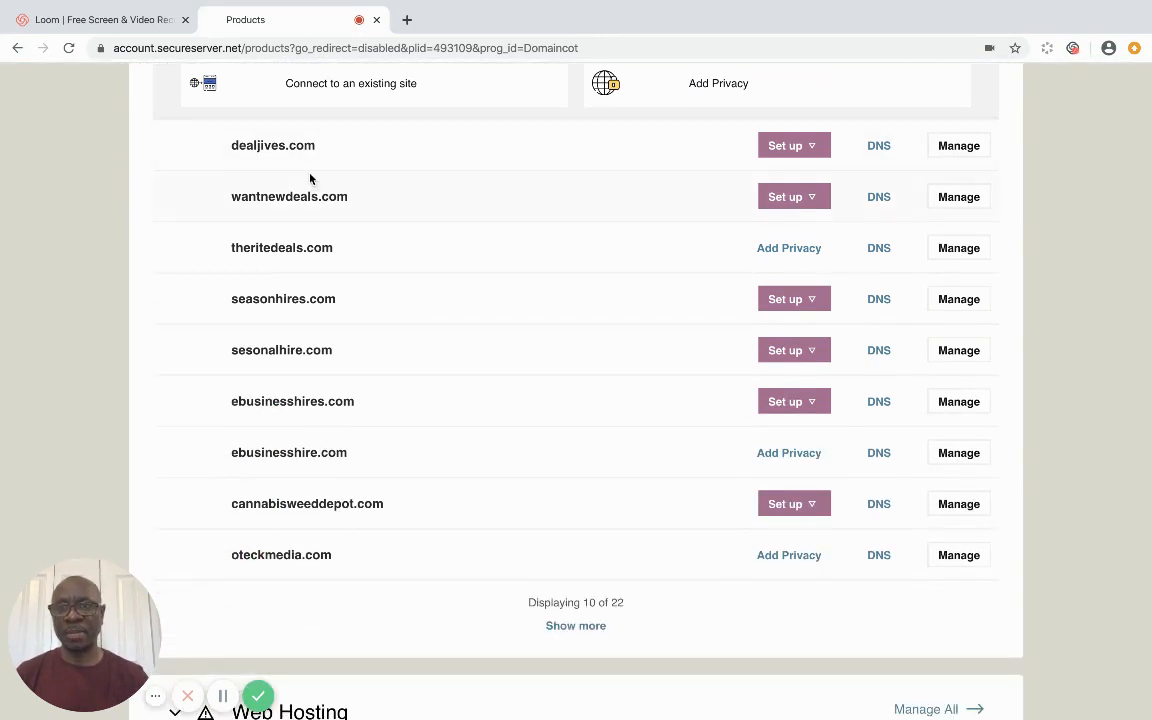
mouse_move(348, 142)
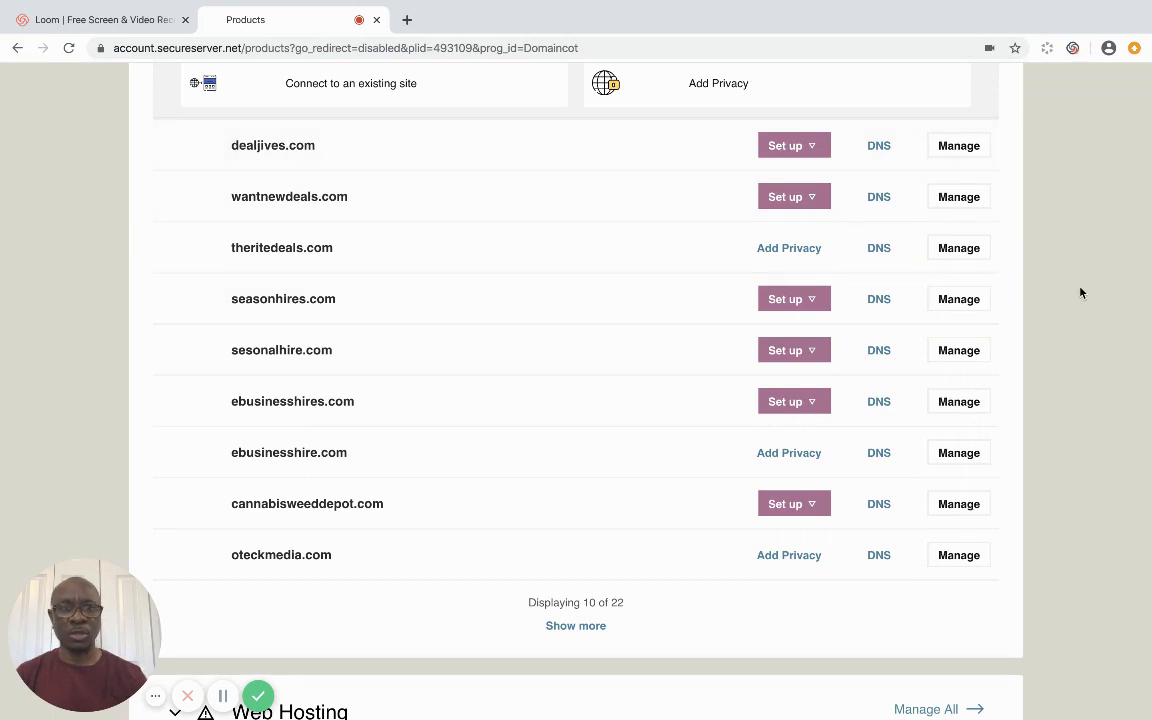
scroll("down", 3)
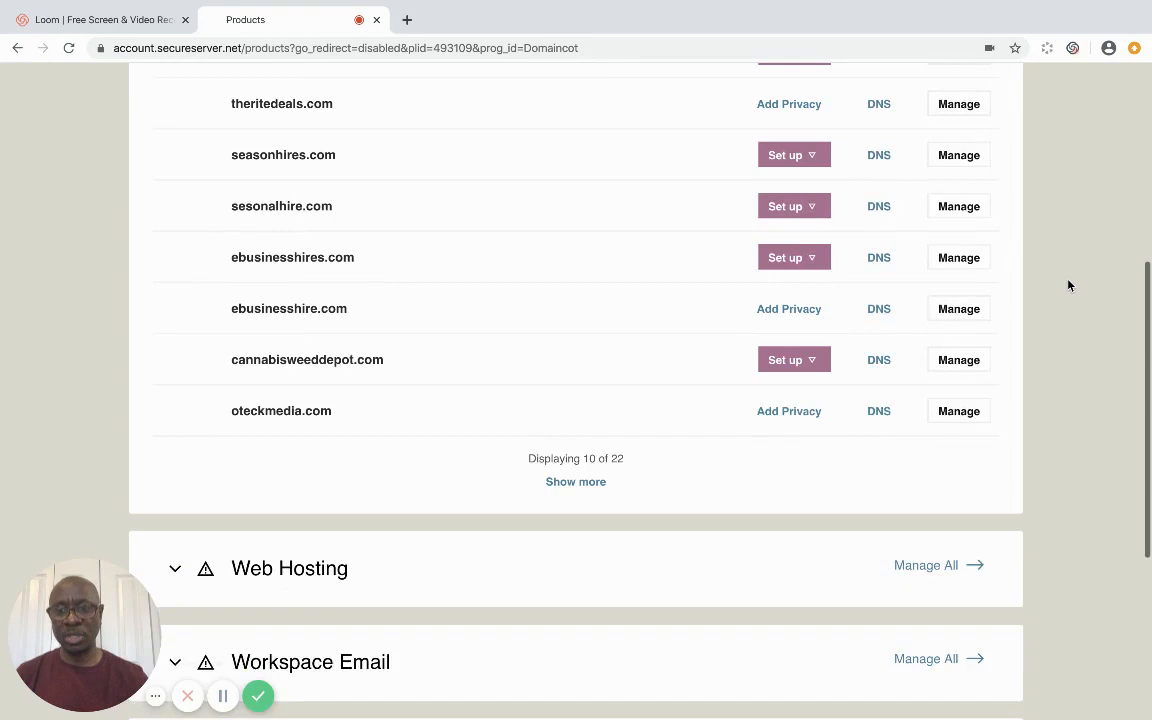
scroll("down", 3)
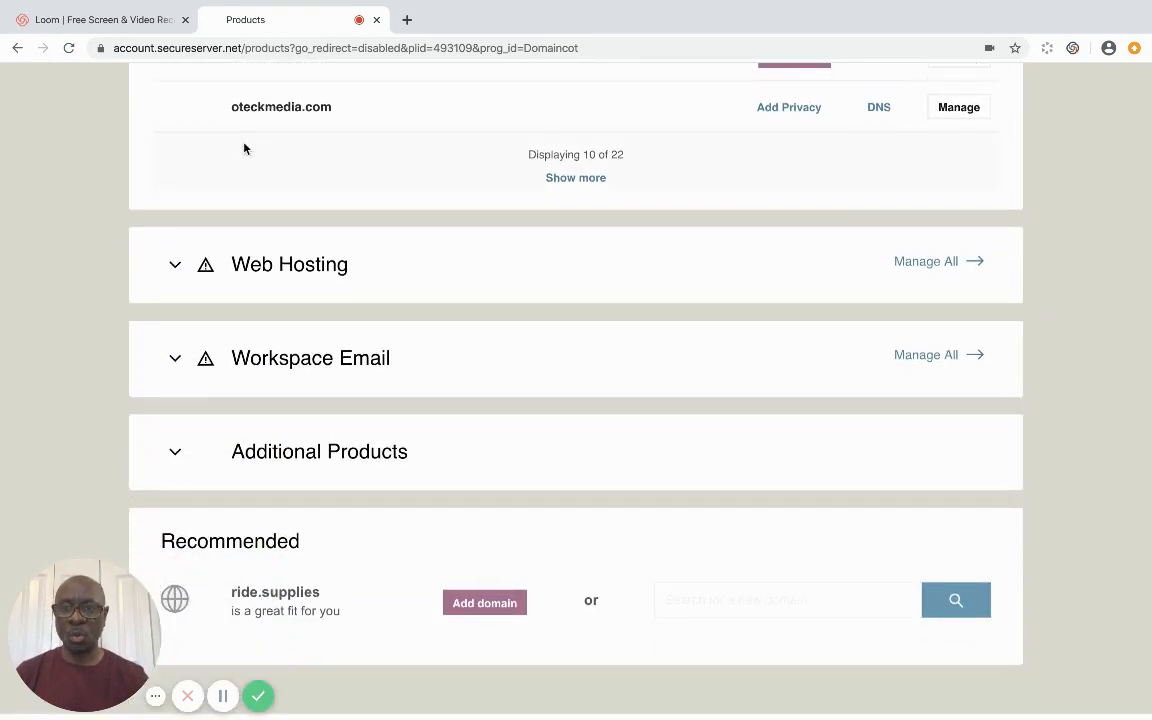
Manage the Deluxe Linux Hosting with cPanel plan for theritedeals.com.
left_click(176, 264)
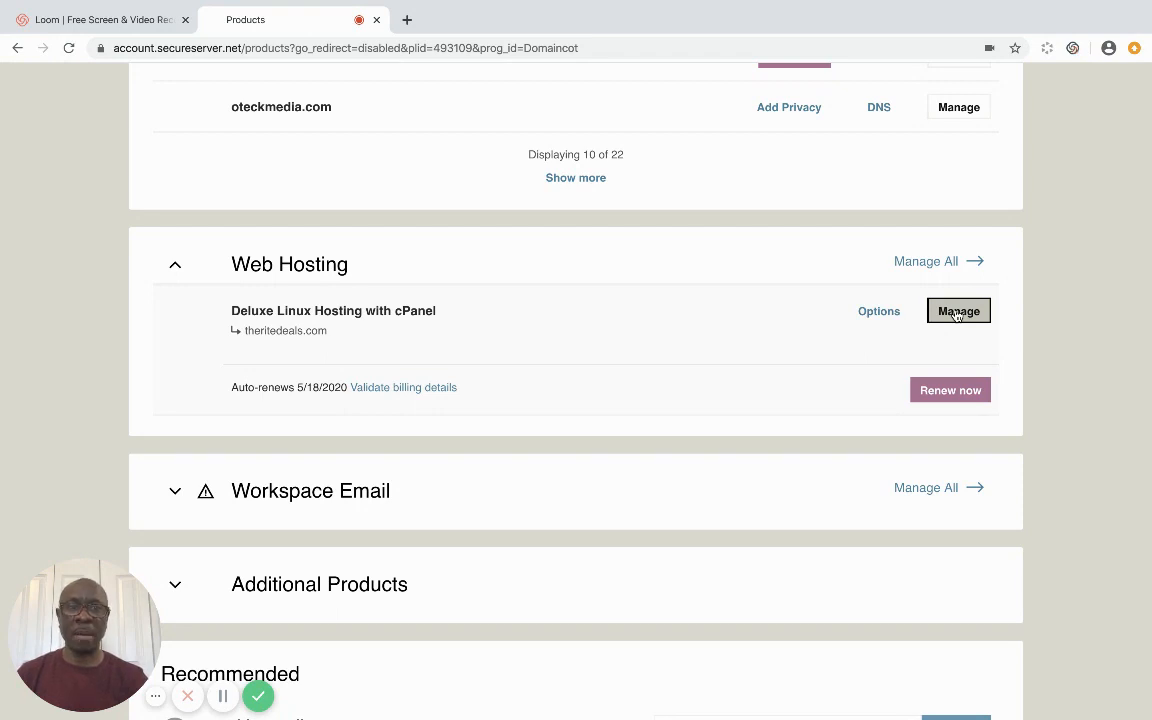
left_click(956, 312)
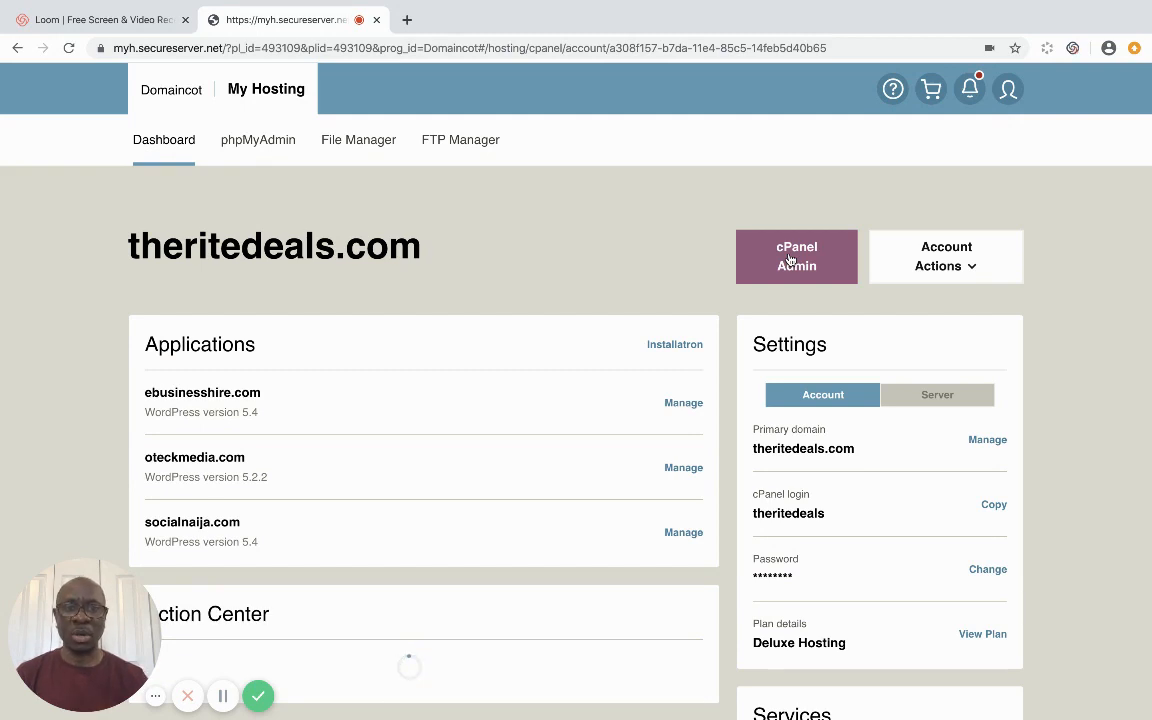
Launch cPanel Admin for the theritedeals hosting account in a new tab.
left_click(796, 256)
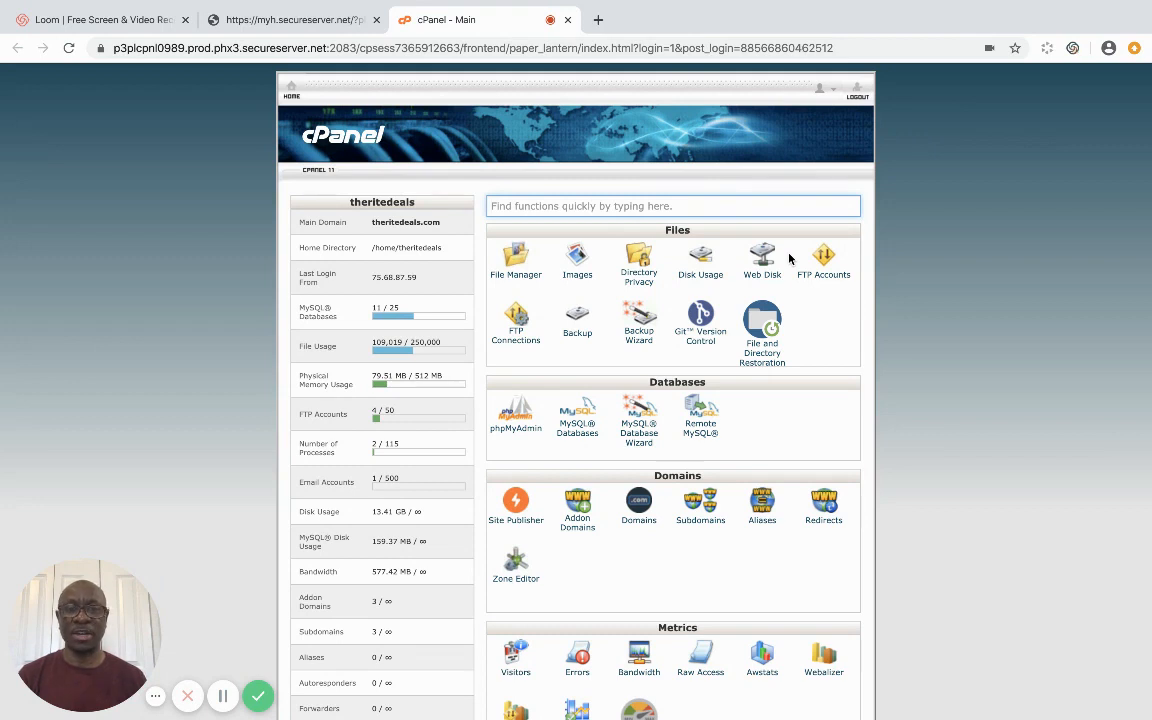
mouse_move(794, 278)
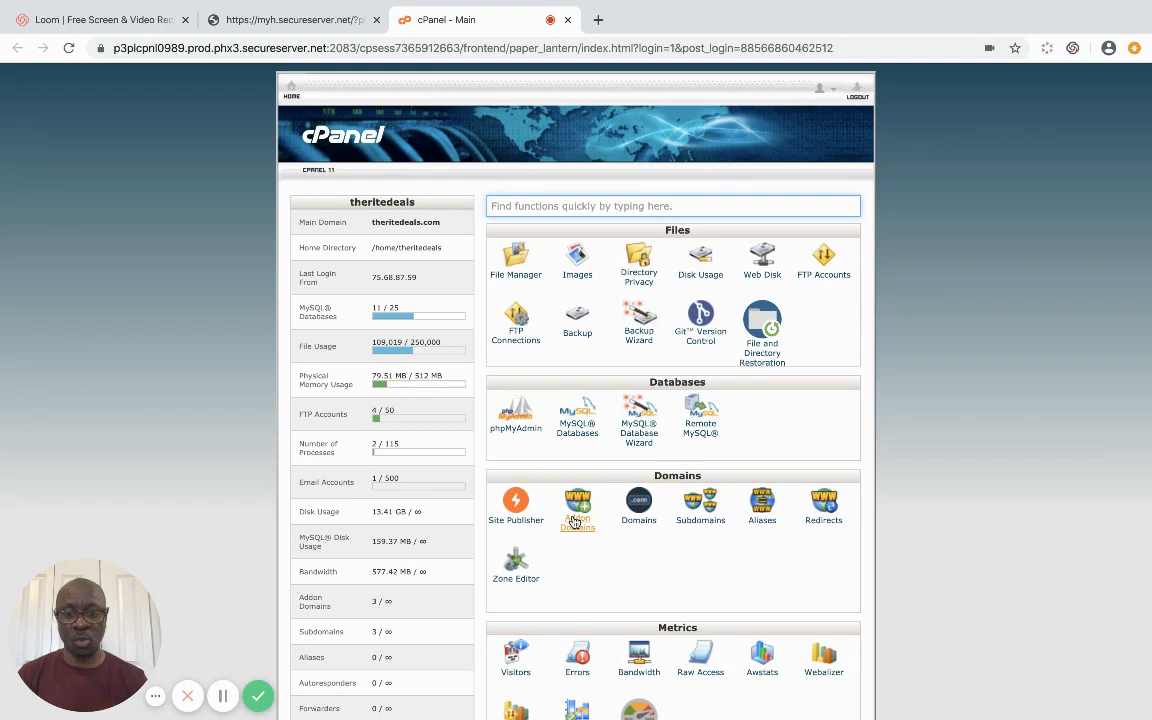
Create addon domain dealjives.com with the auto-filled subdomain and document root public_html/dealjives.com.
left_click(576, 504)
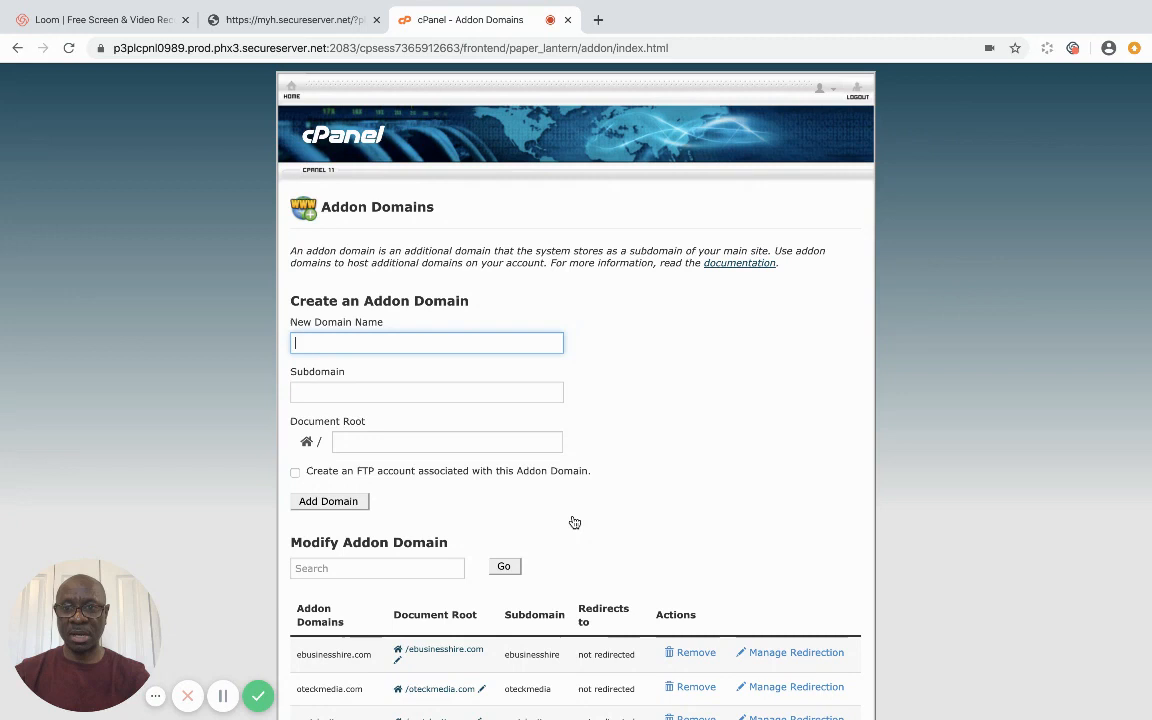
type("deal")
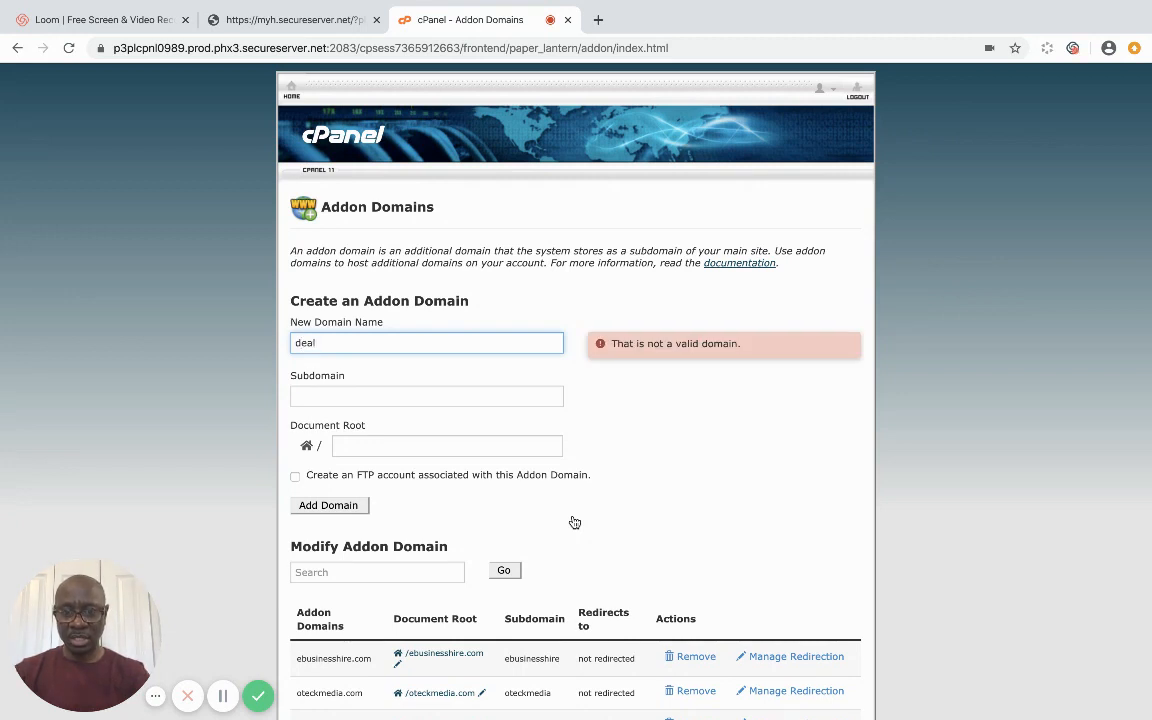
type("jives")
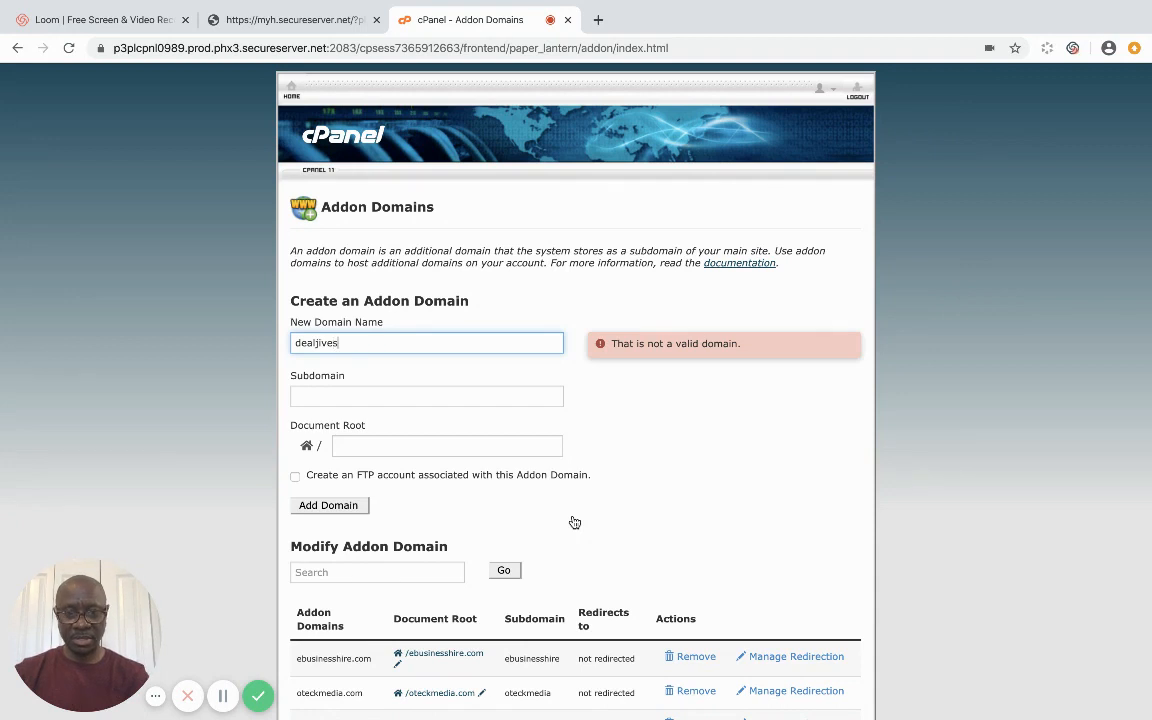
type(".com")
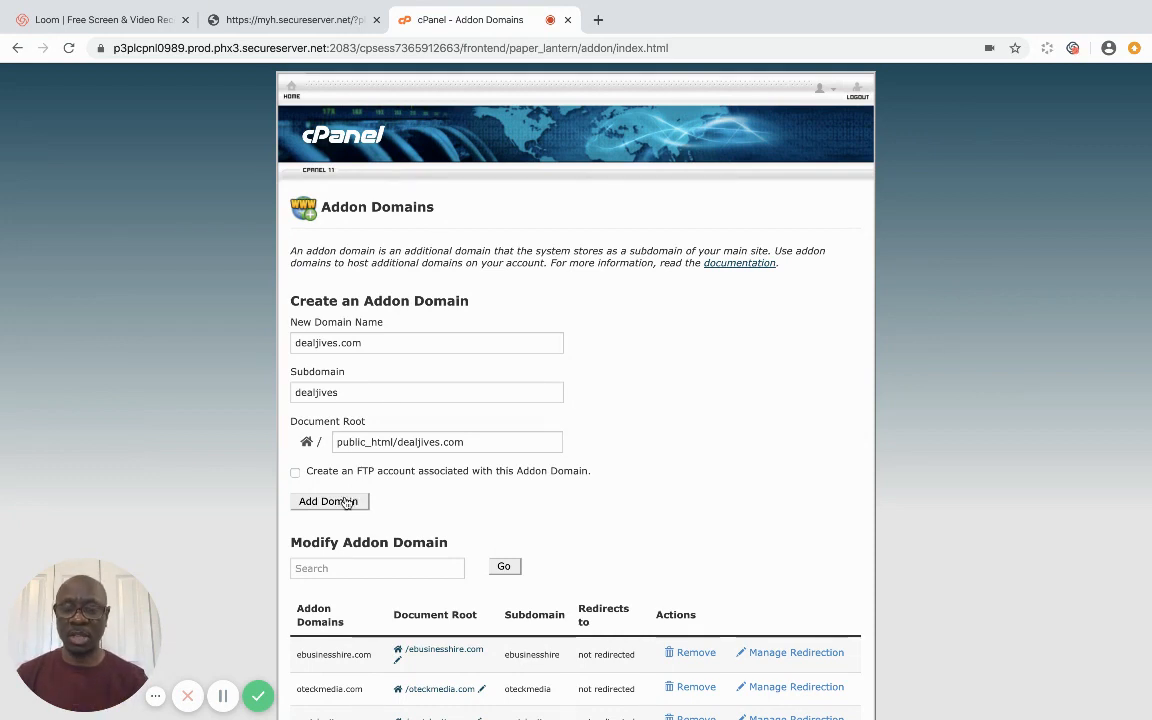
left_click(328, 500)
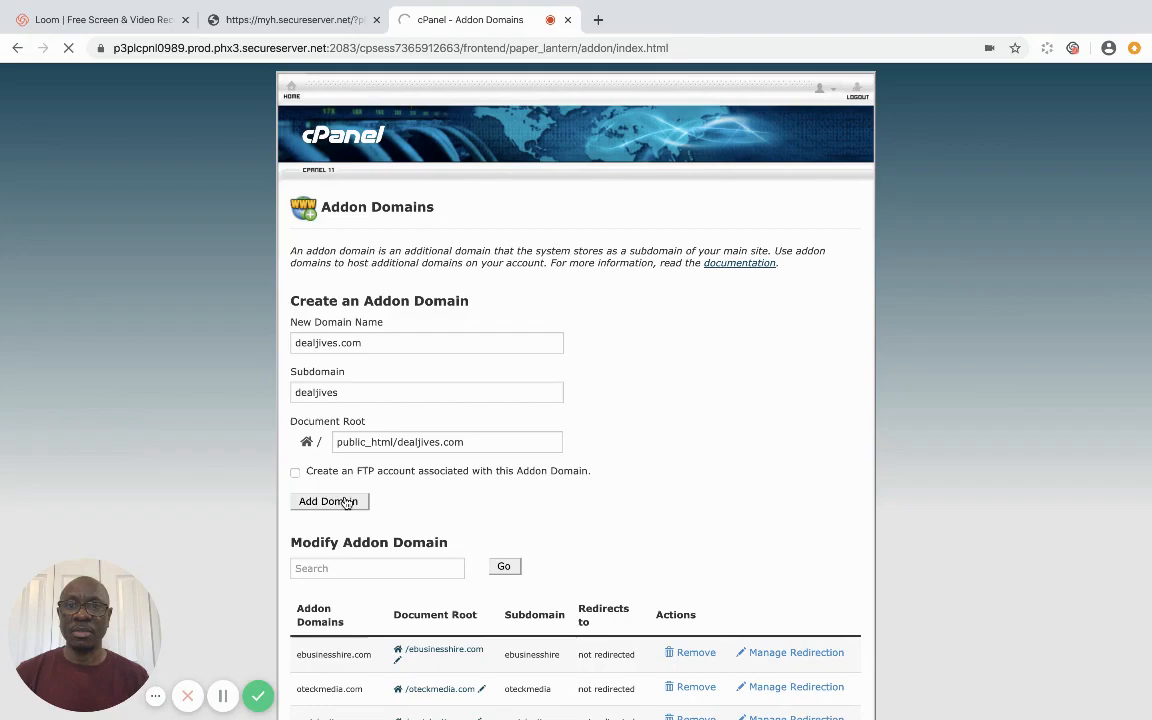
left_click(328, 500)
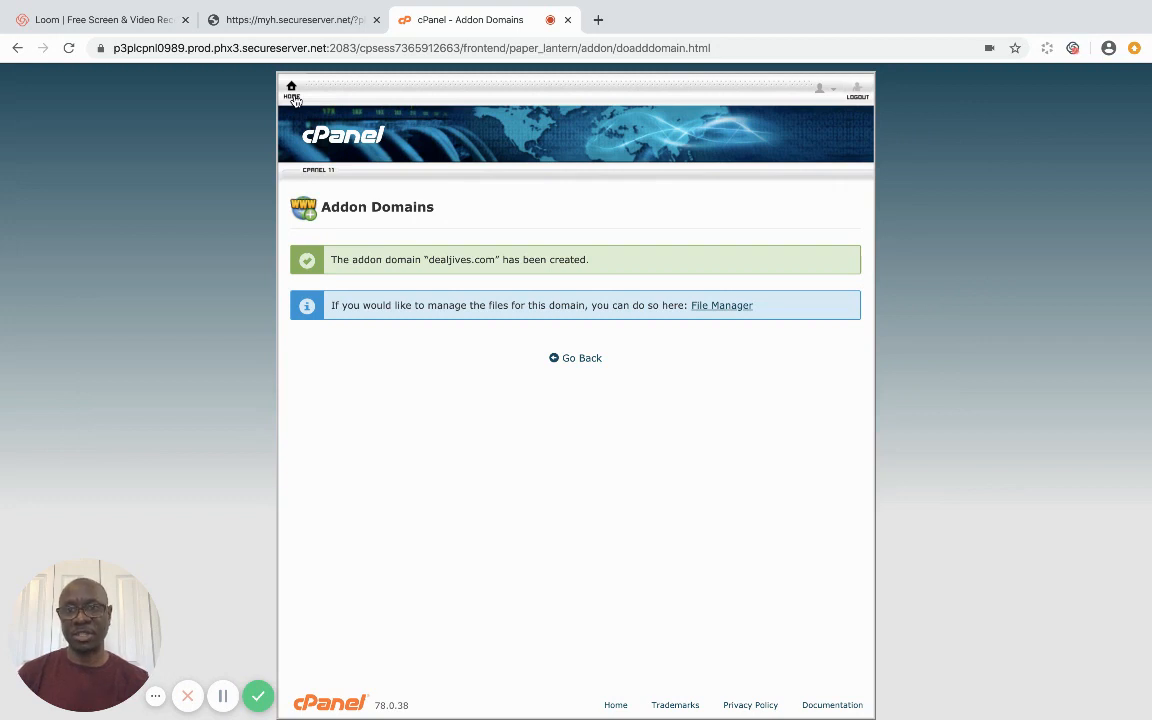
Return to the cPanel home and bring the Web Applications section with WordPress into view.
left_click(292, 90)
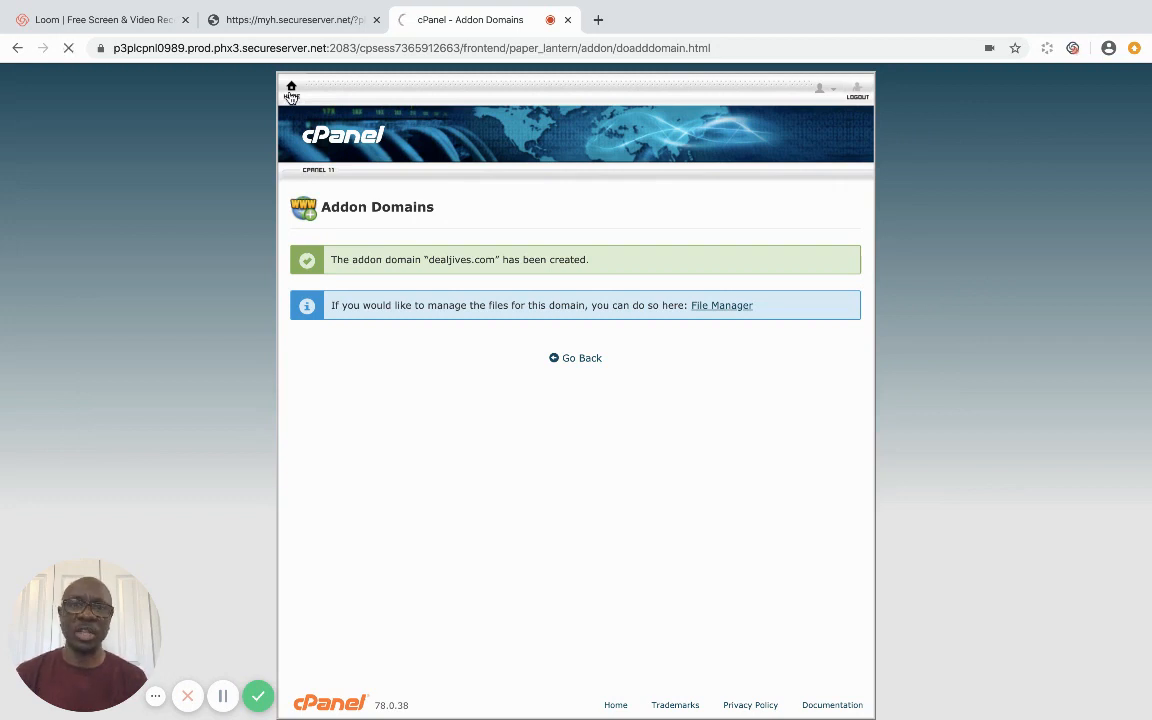
left_click(292, 88)
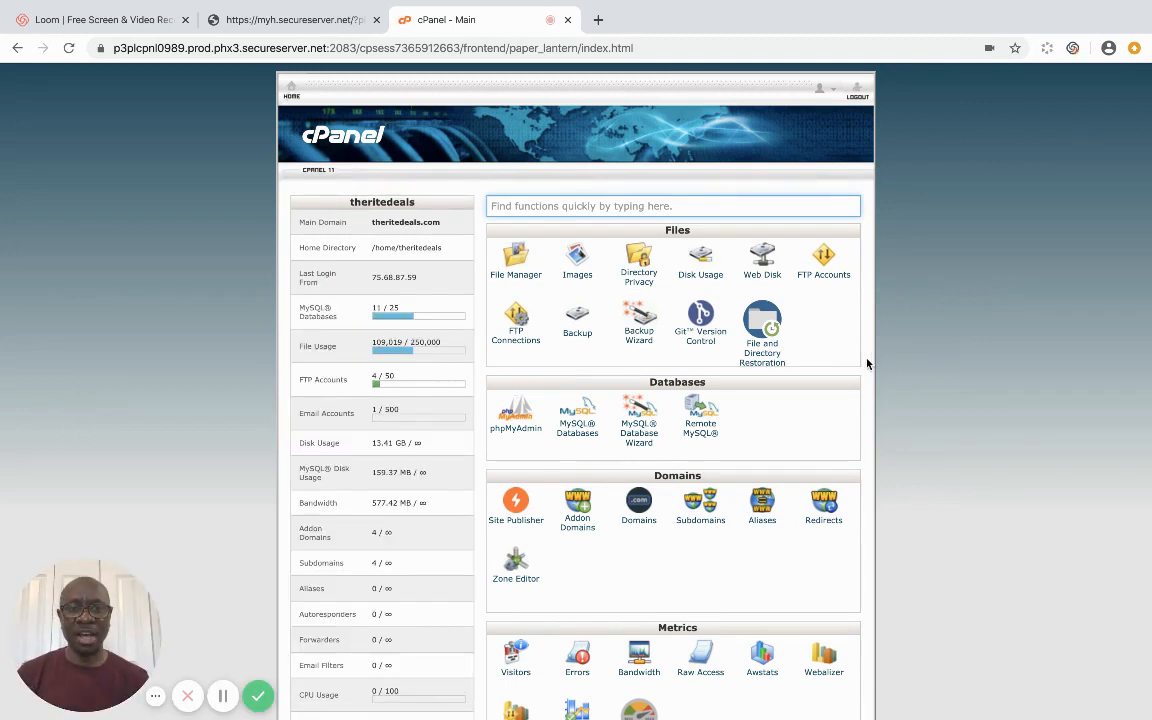
mouse_move(870, 356)
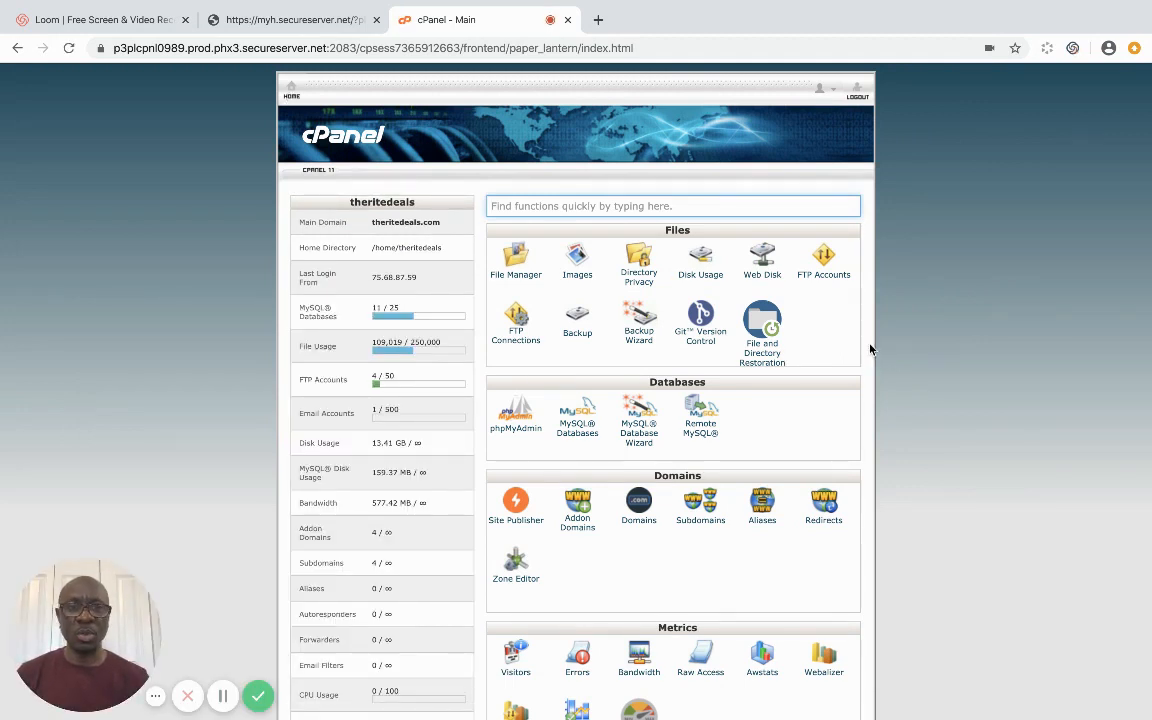
scroll("down", 3)
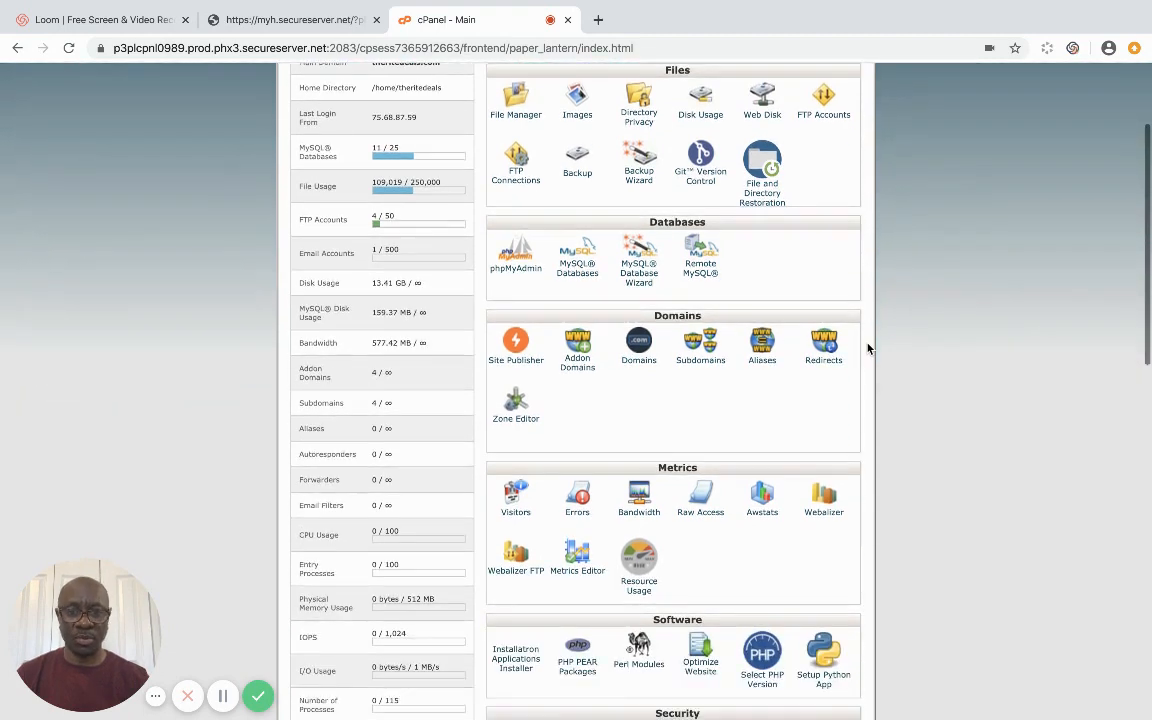
scroll("down", 3)
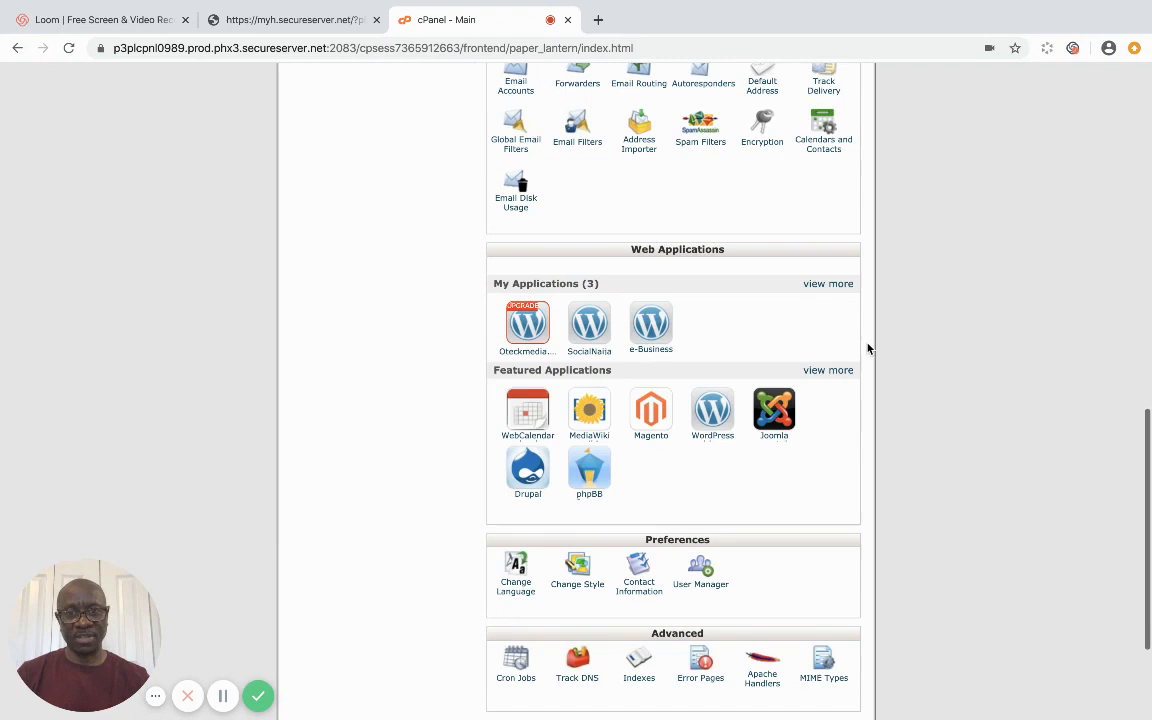
scroll("down", 3)
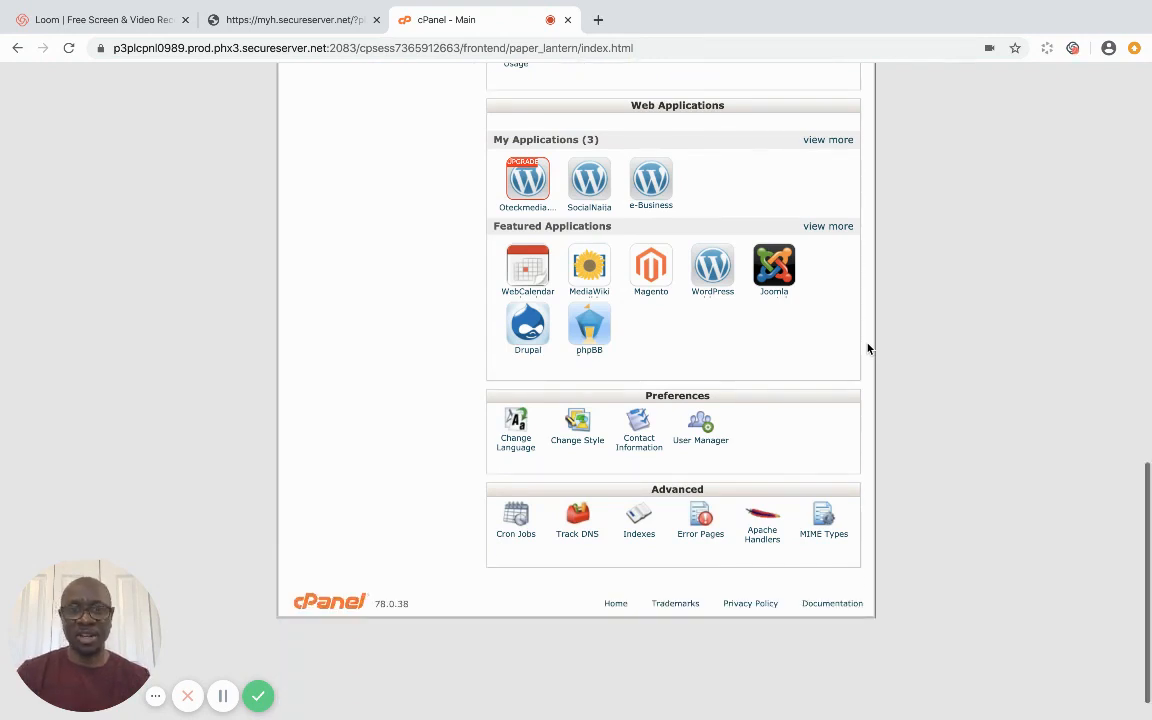
scroll("up", 3)
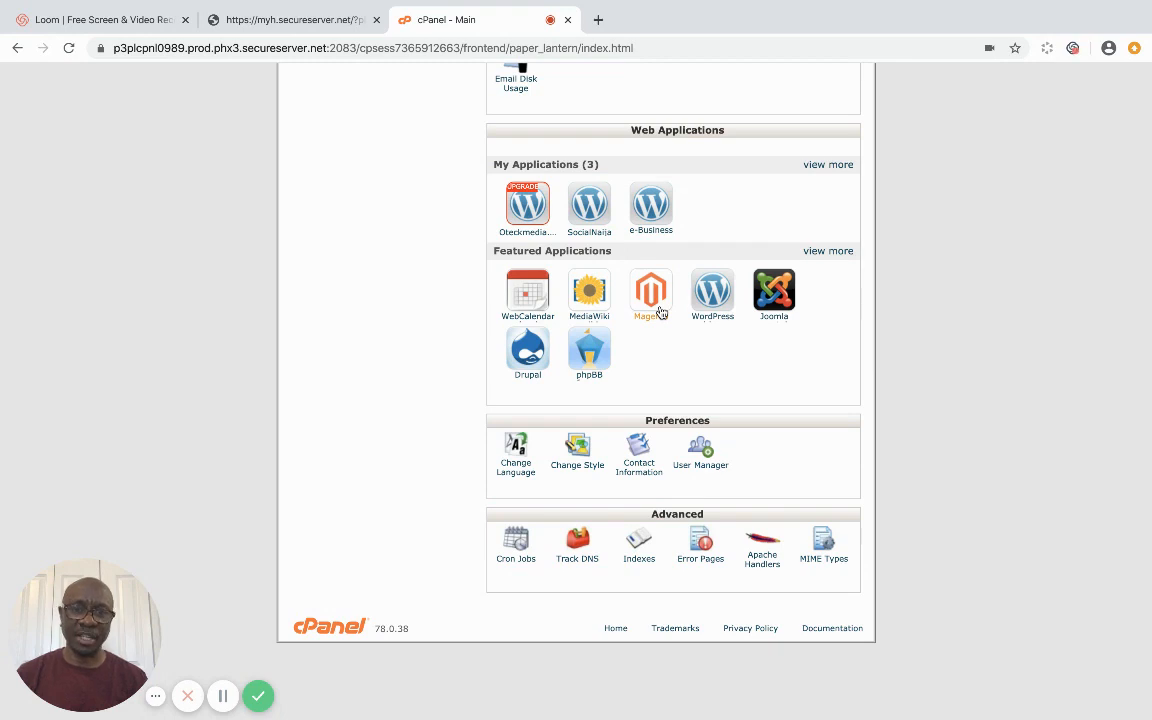
mouse_move(712, 292)
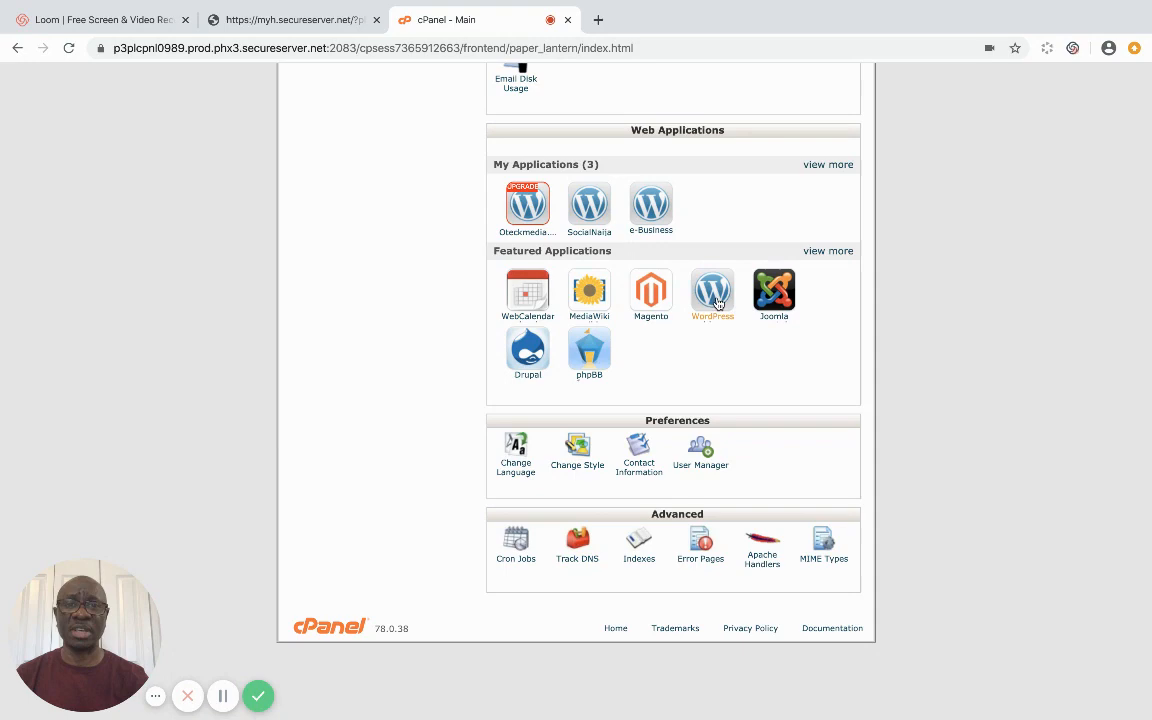
Choose WordPress under Featured Applications and begin installing this application.
left_click(712, 292)
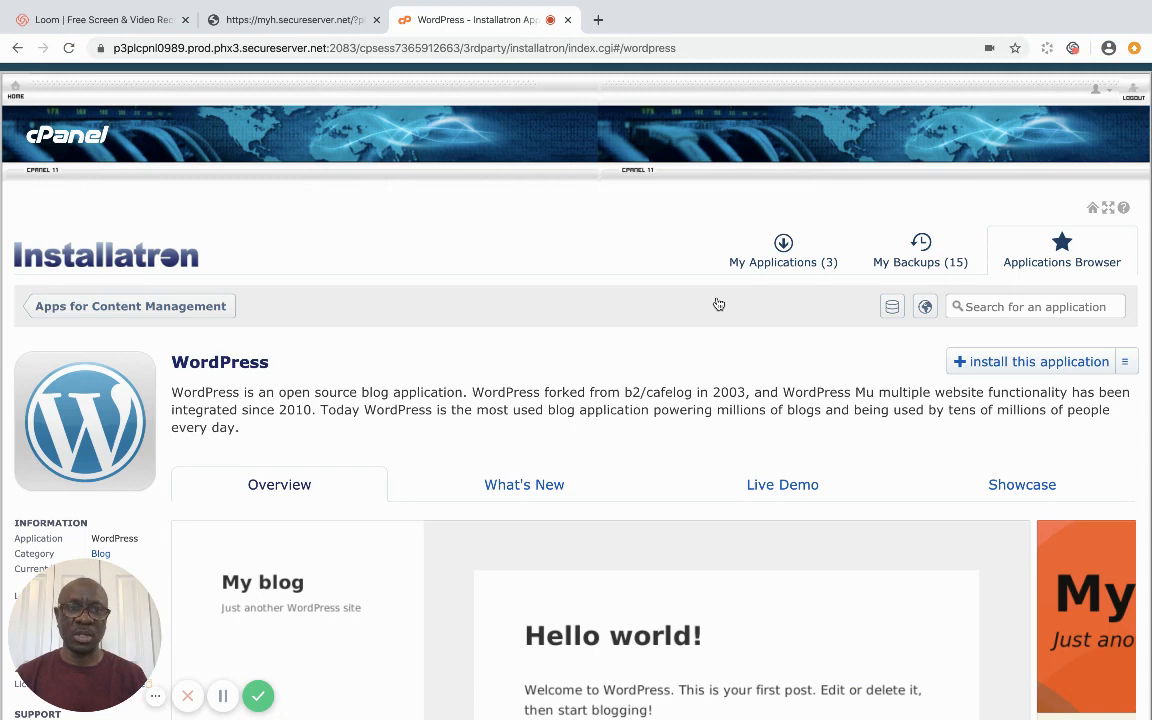
scroll("down", 3)
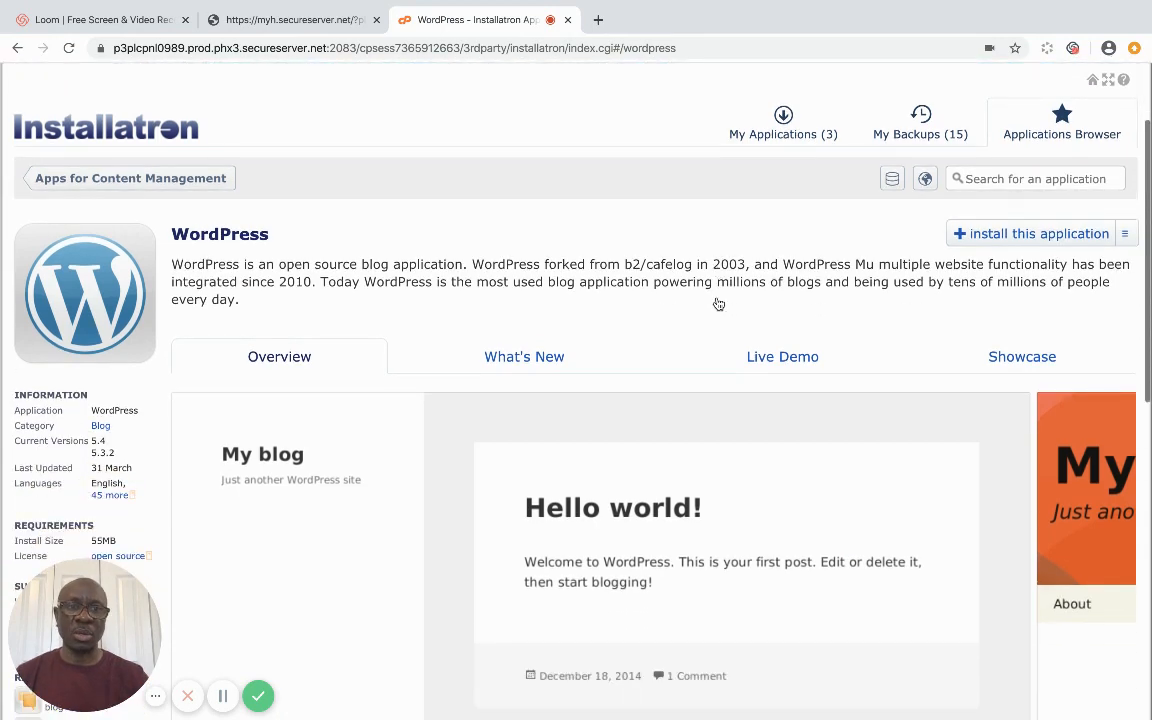
mouse_move(784, 134)
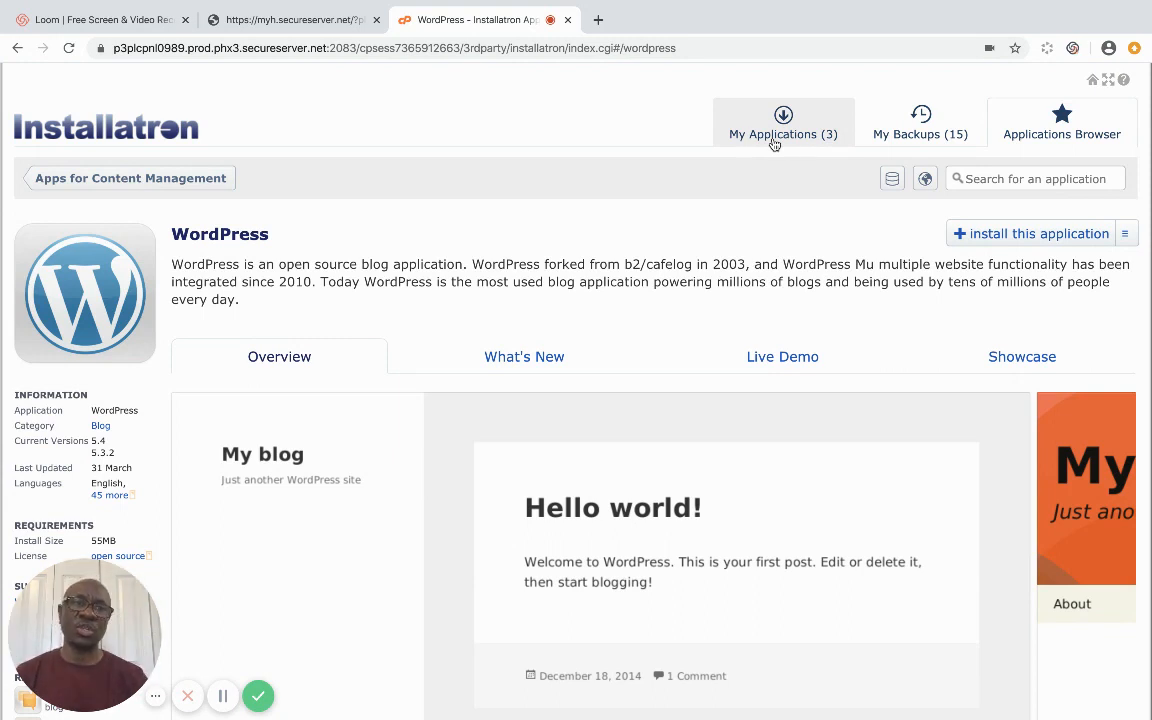
mouse_move(1004, 244)
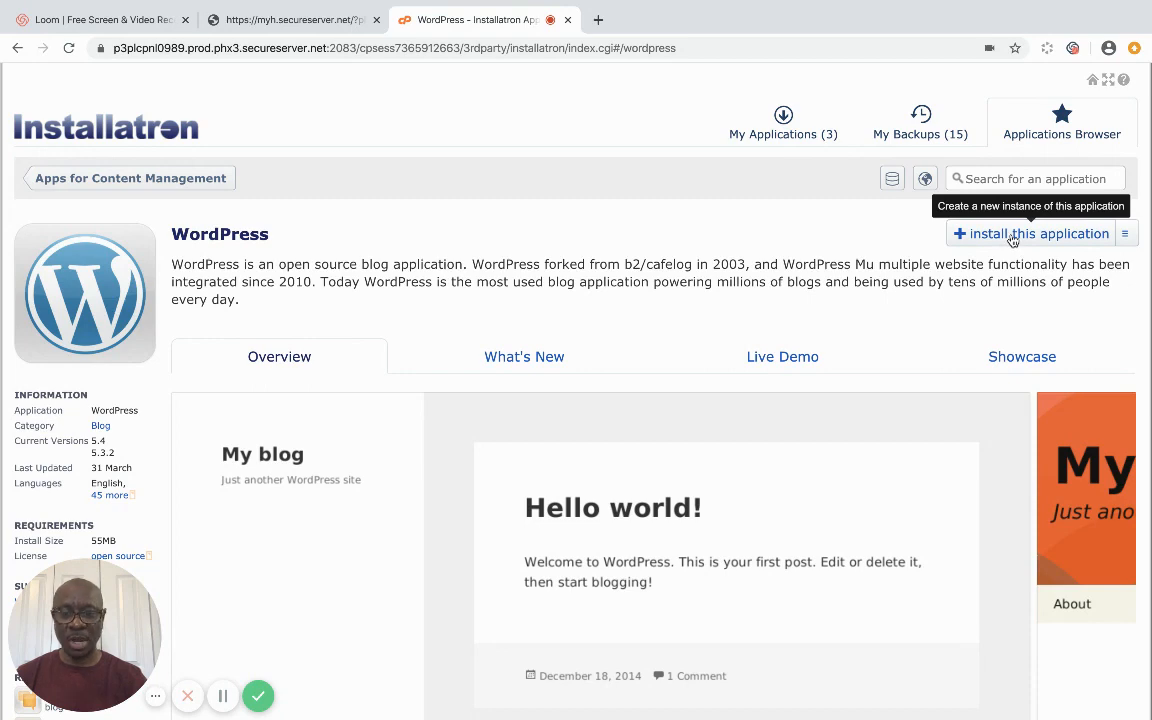
left_click(1030, 232)
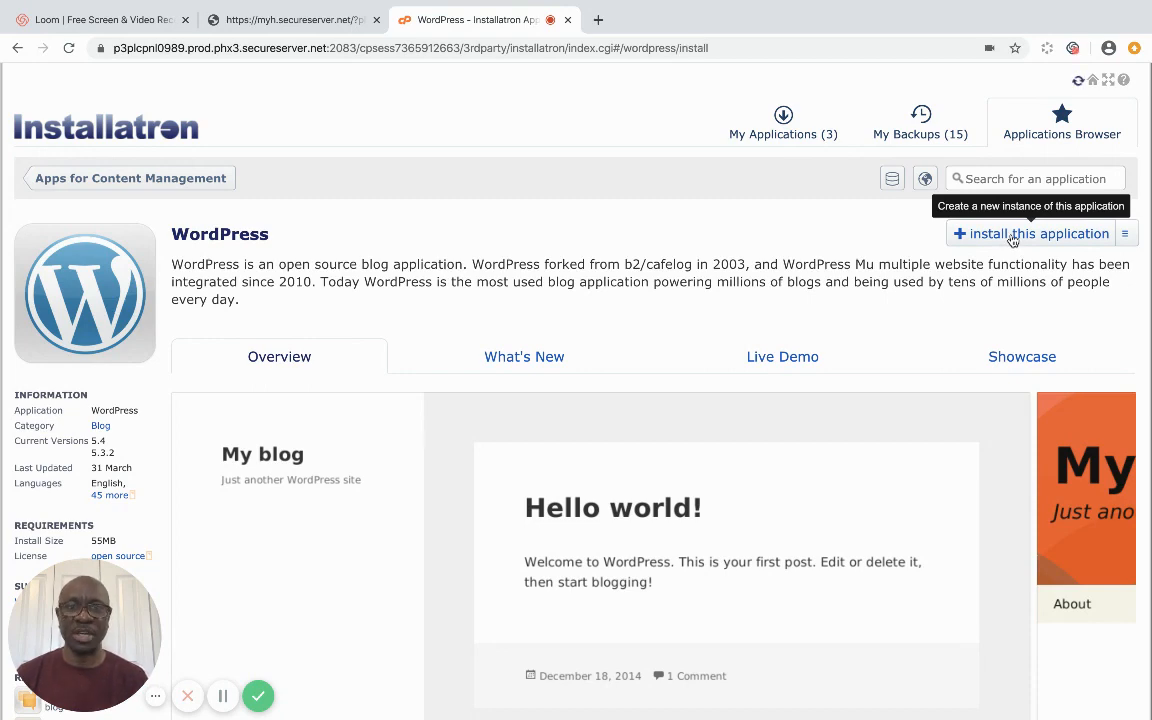
left_click(1030, 232)
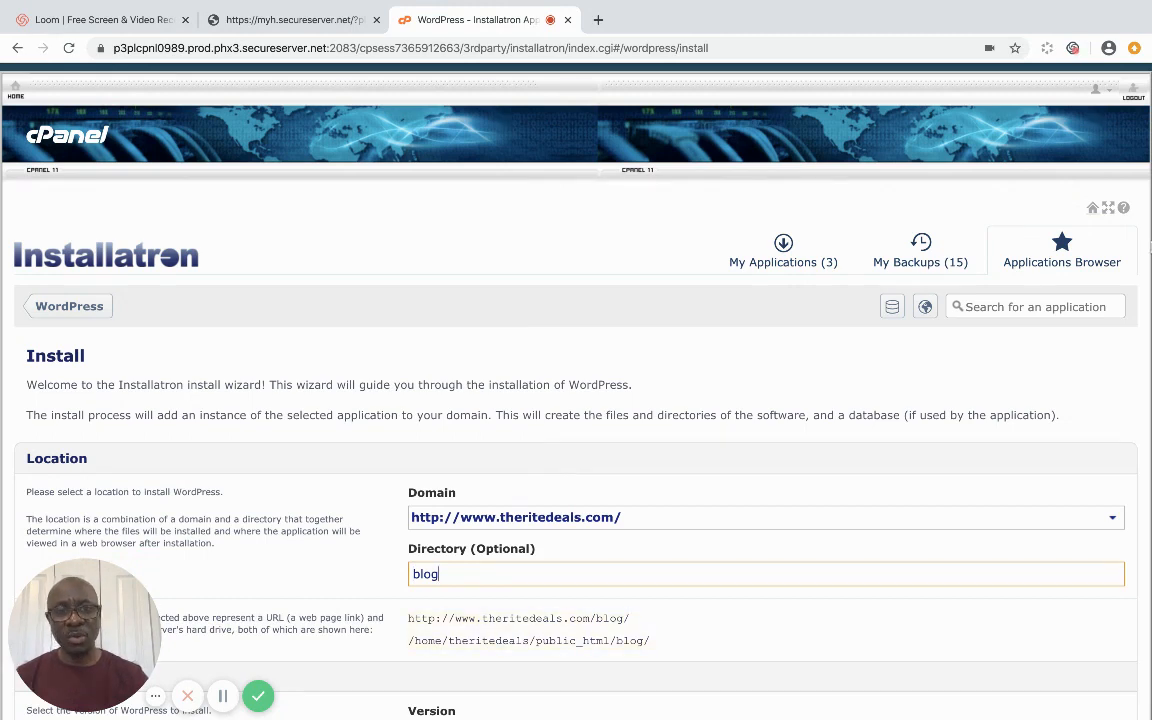
scroll("down", 3)
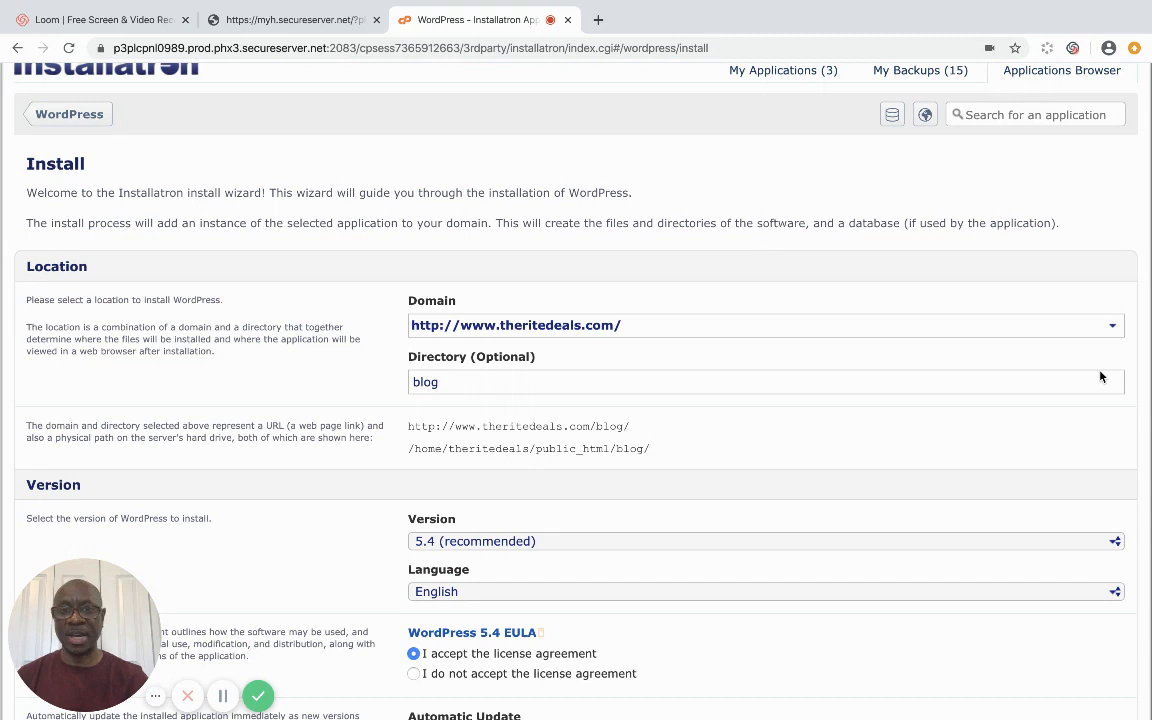
mouse_move(512, 348)
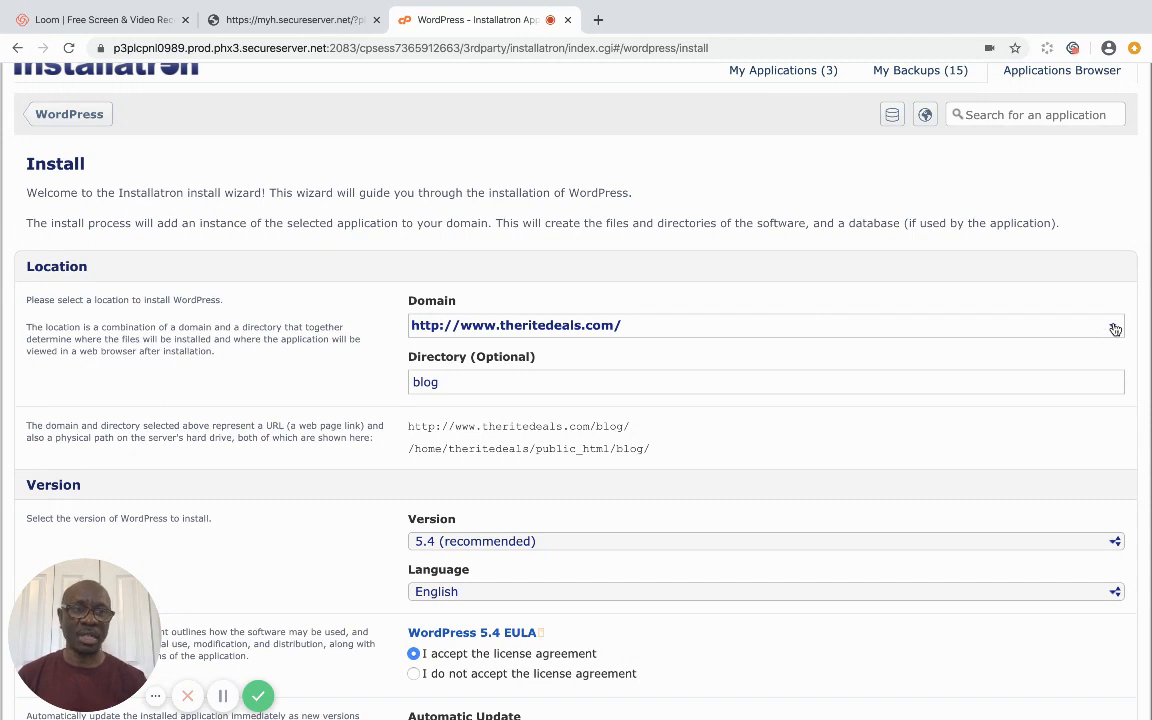
left_click(1114, 324)
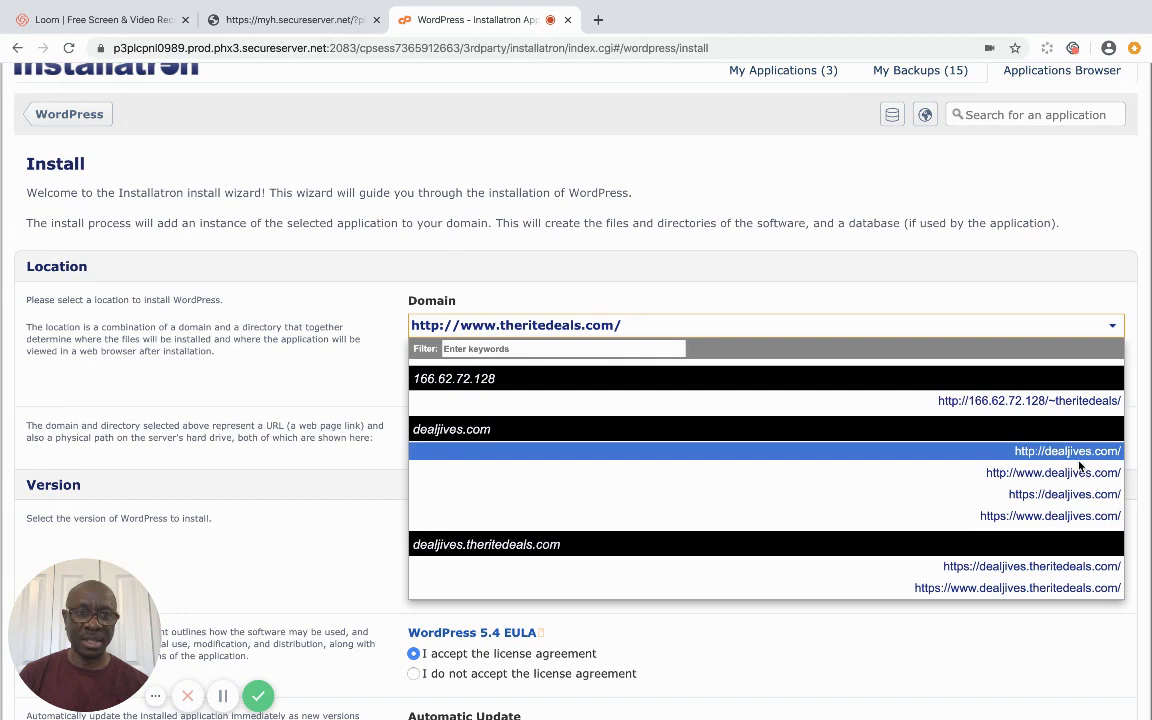
mouse_move(1052, 472)
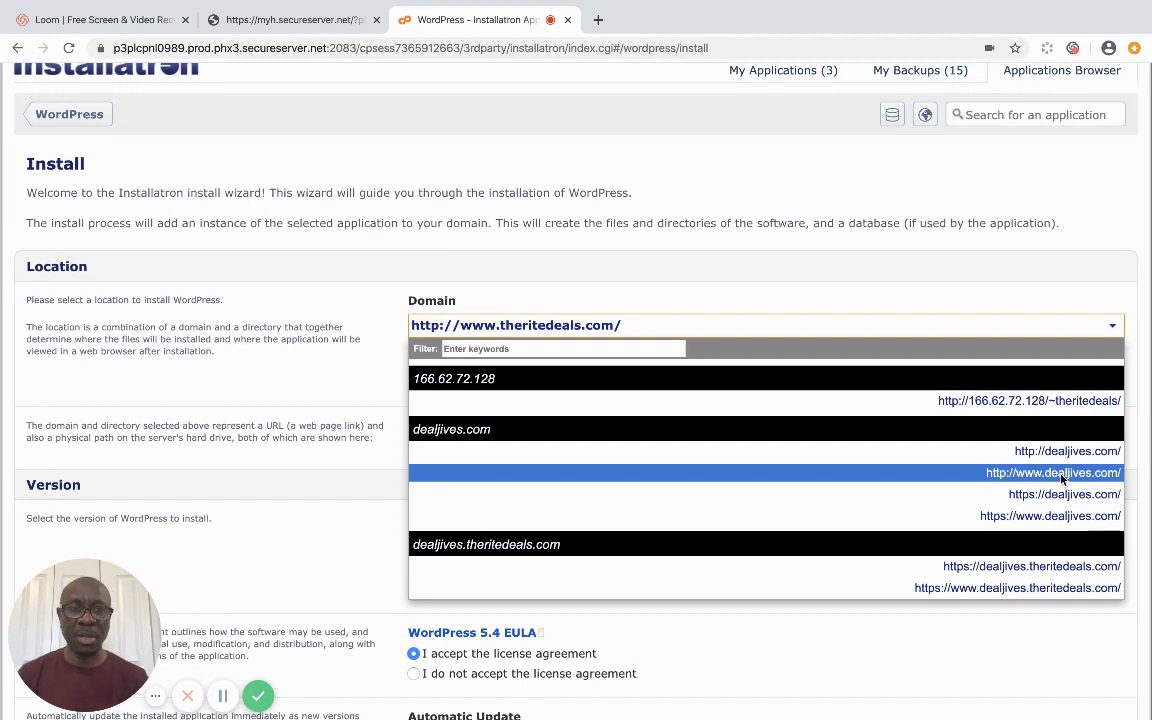
left_click(1052, 472)
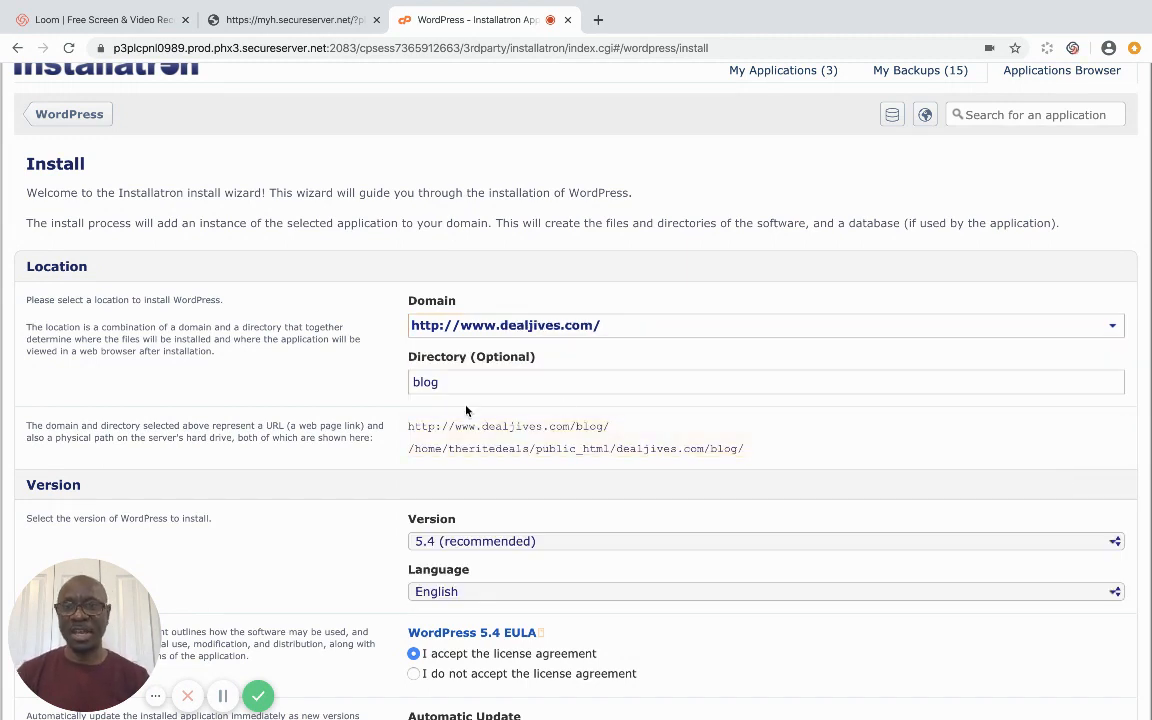
left_click(464, 382)
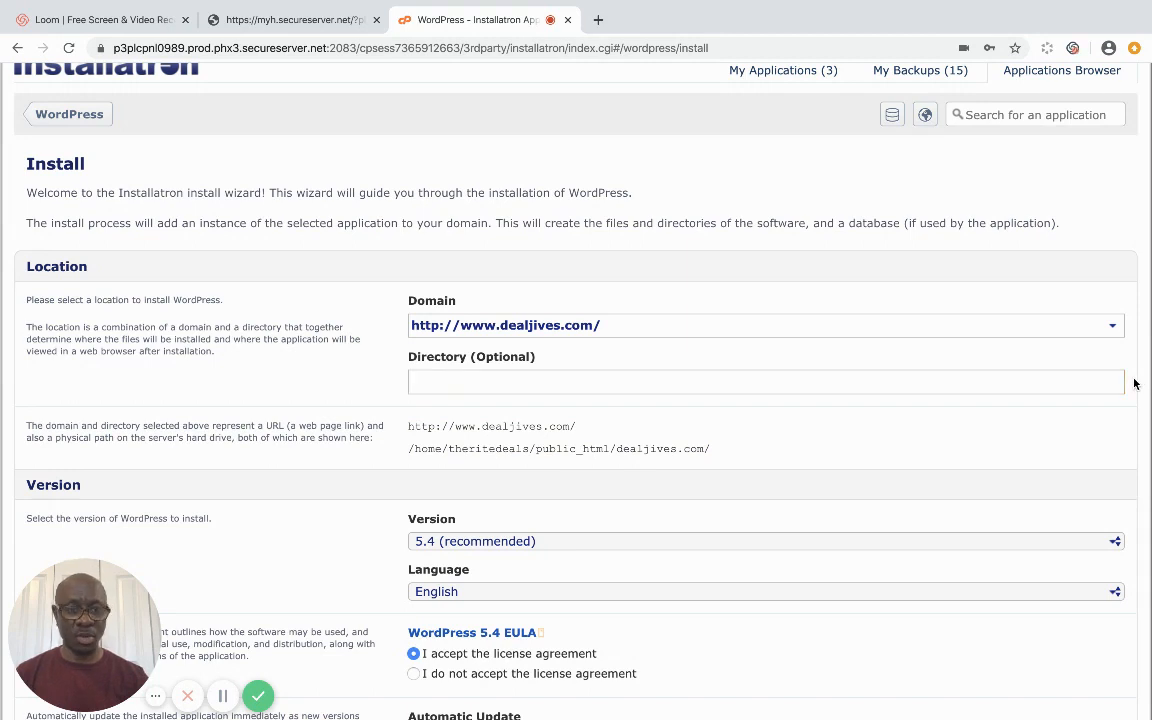
Choose 'Update to any new version' for core and automatic plugin updates as new versions appear.
scroll("down", 3)
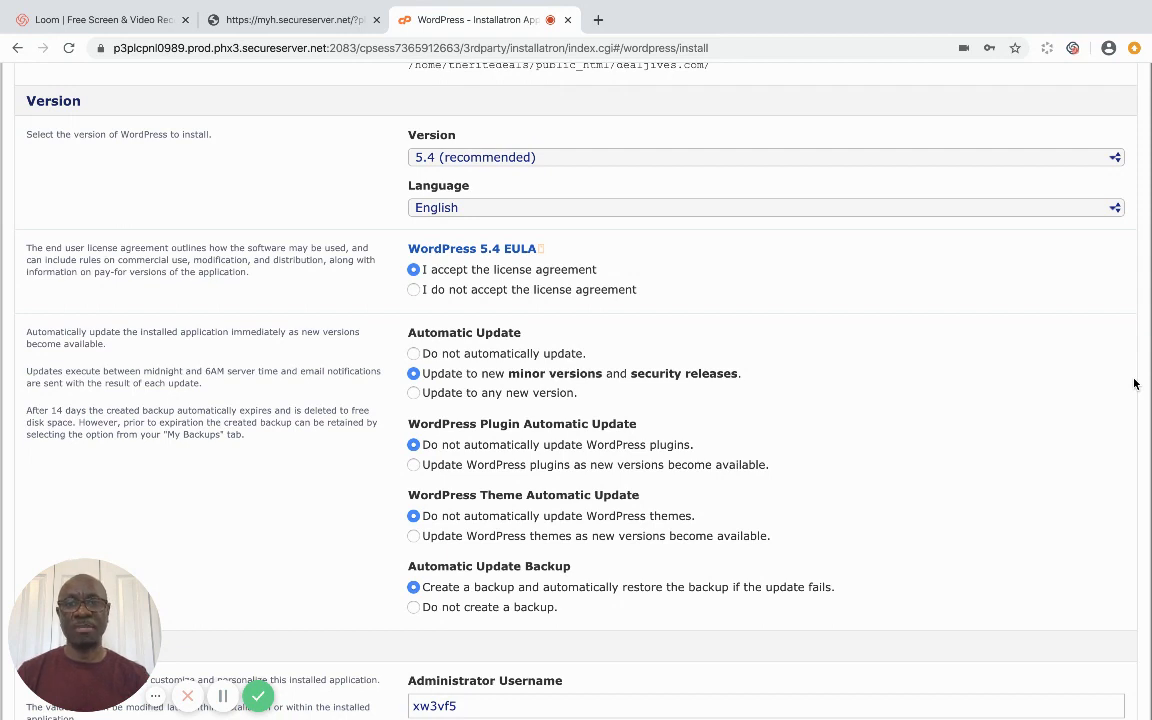
scroll("down", 3)
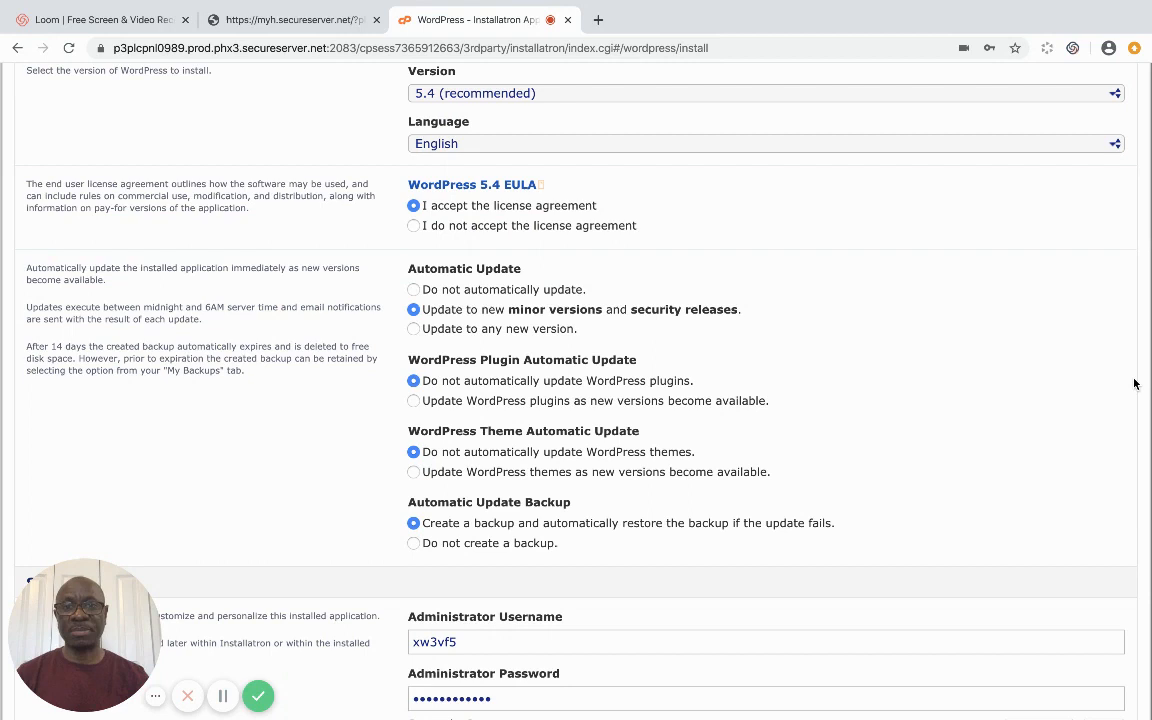
scroll("down", 3)
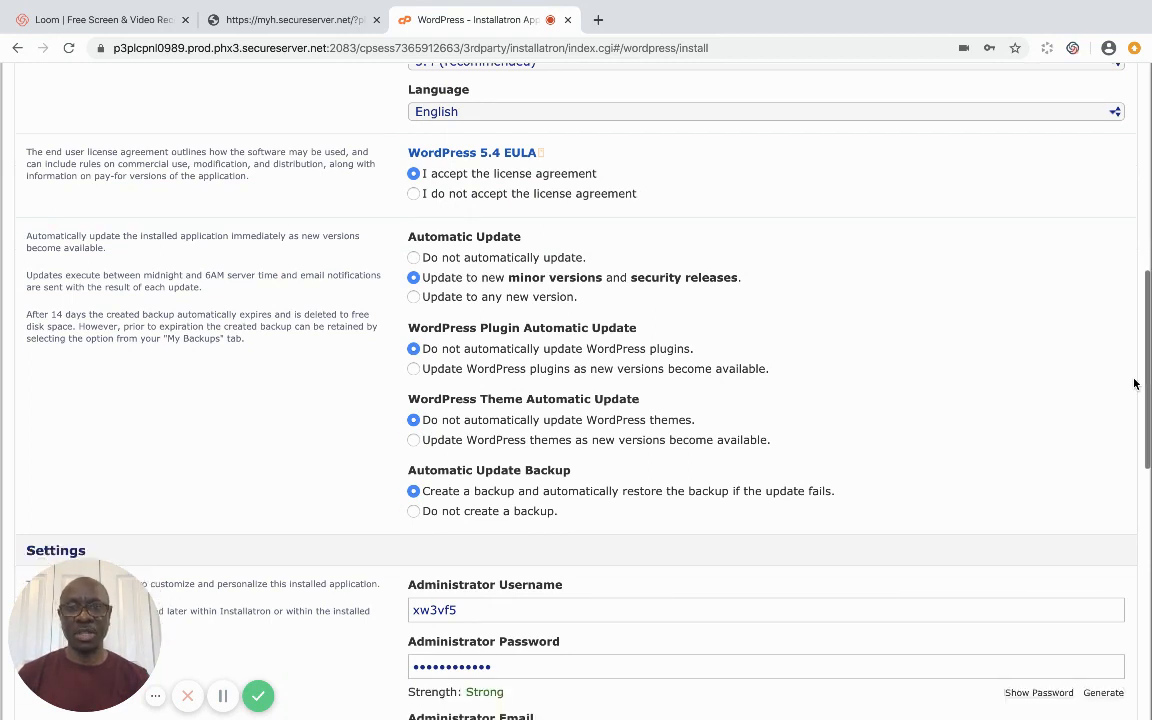
scroll("down", 3)
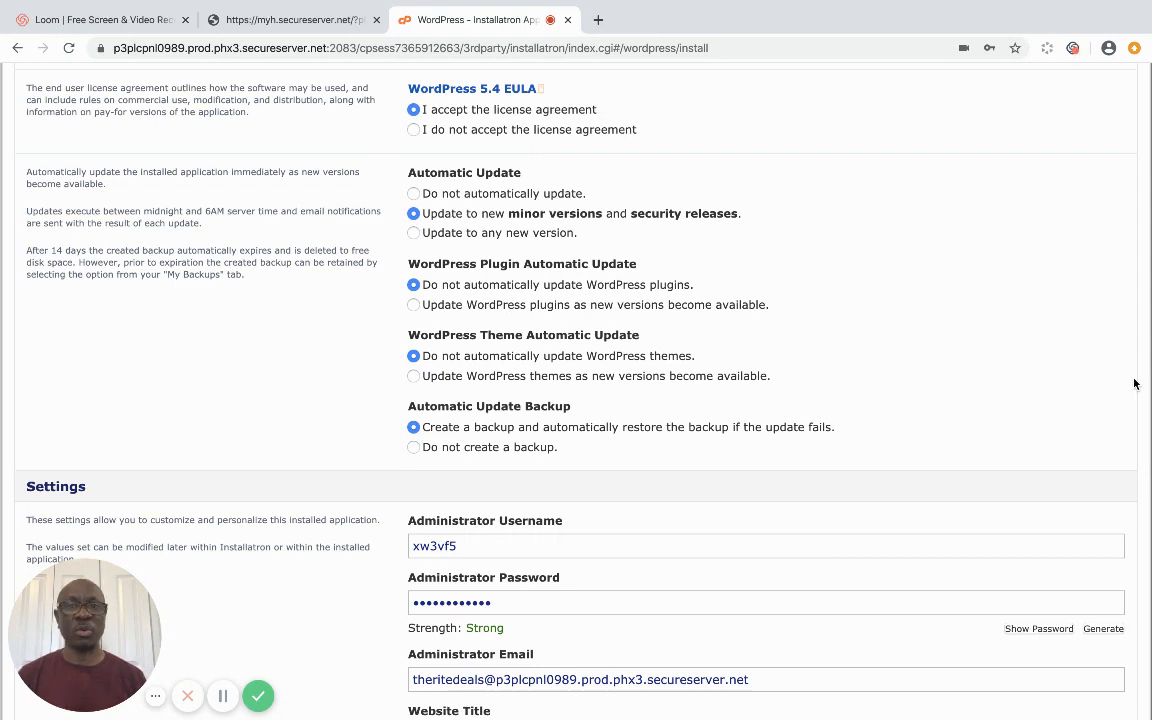
mouse_move(516, 280)
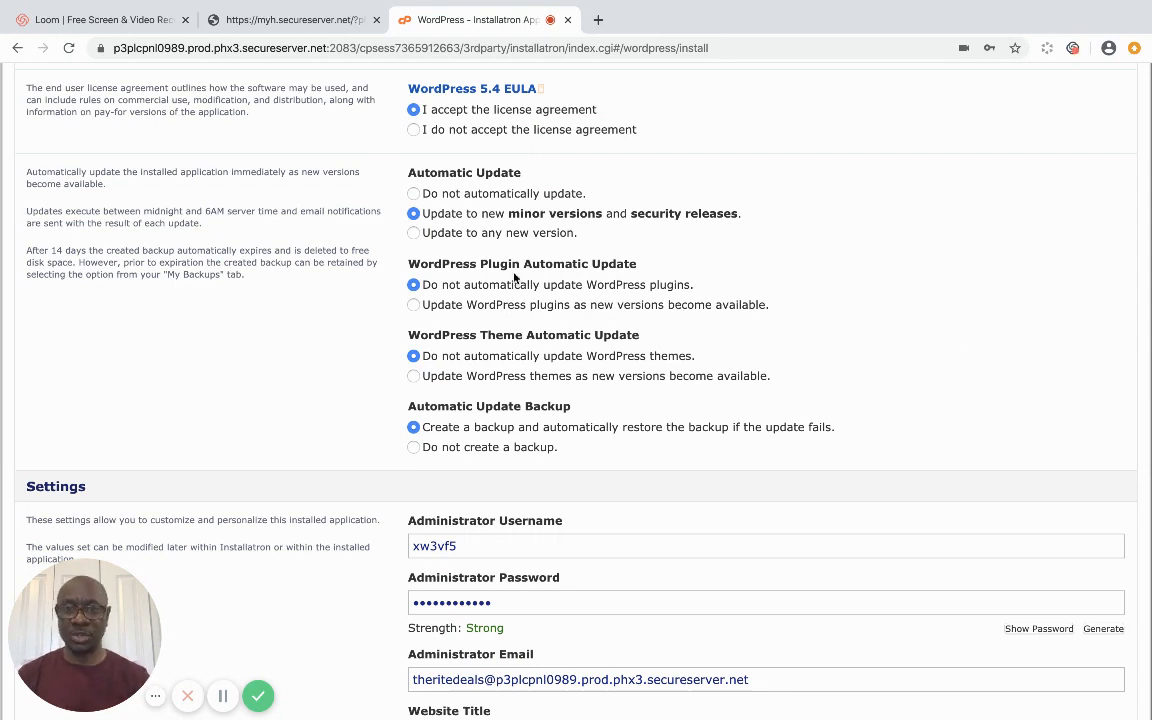
left_click(412, 232)
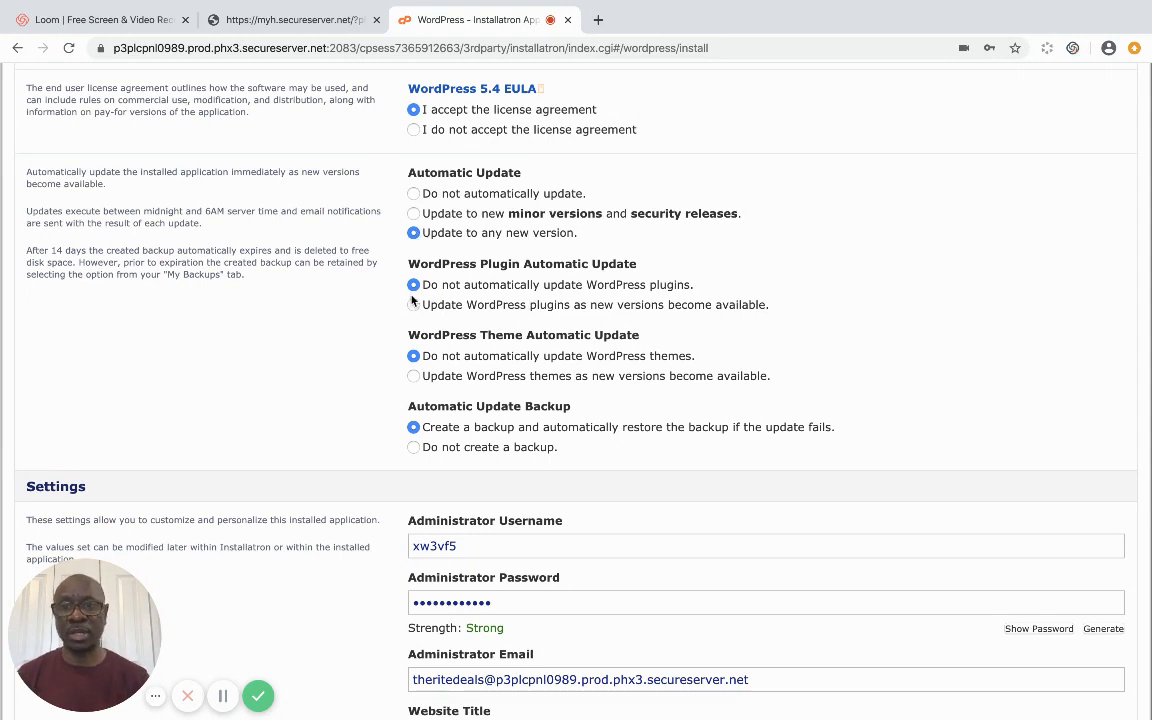
left_click(412, 304)
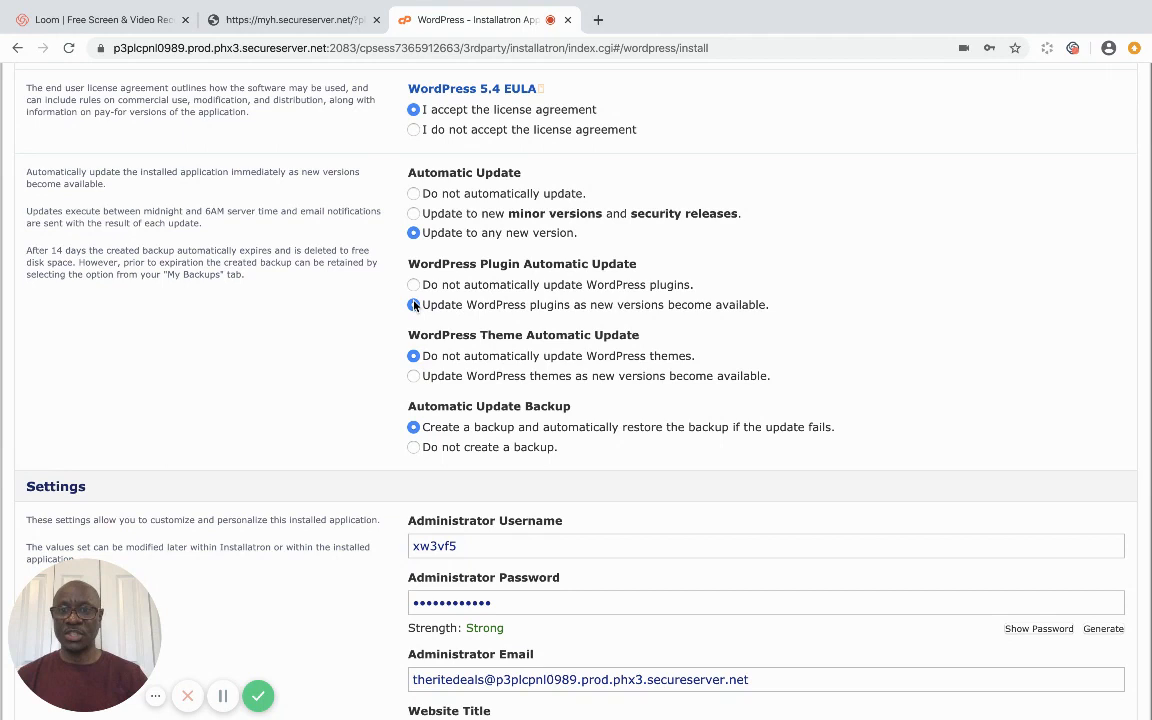
left_click(412, 304)
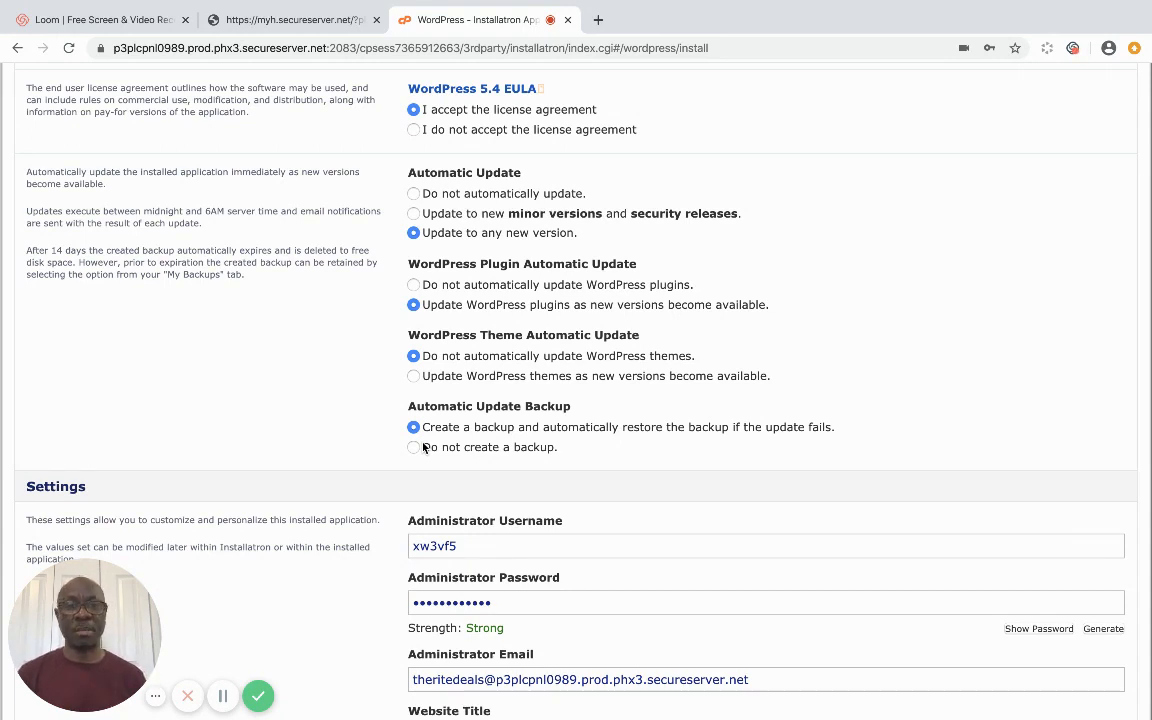
mouse_move(1144, 488)
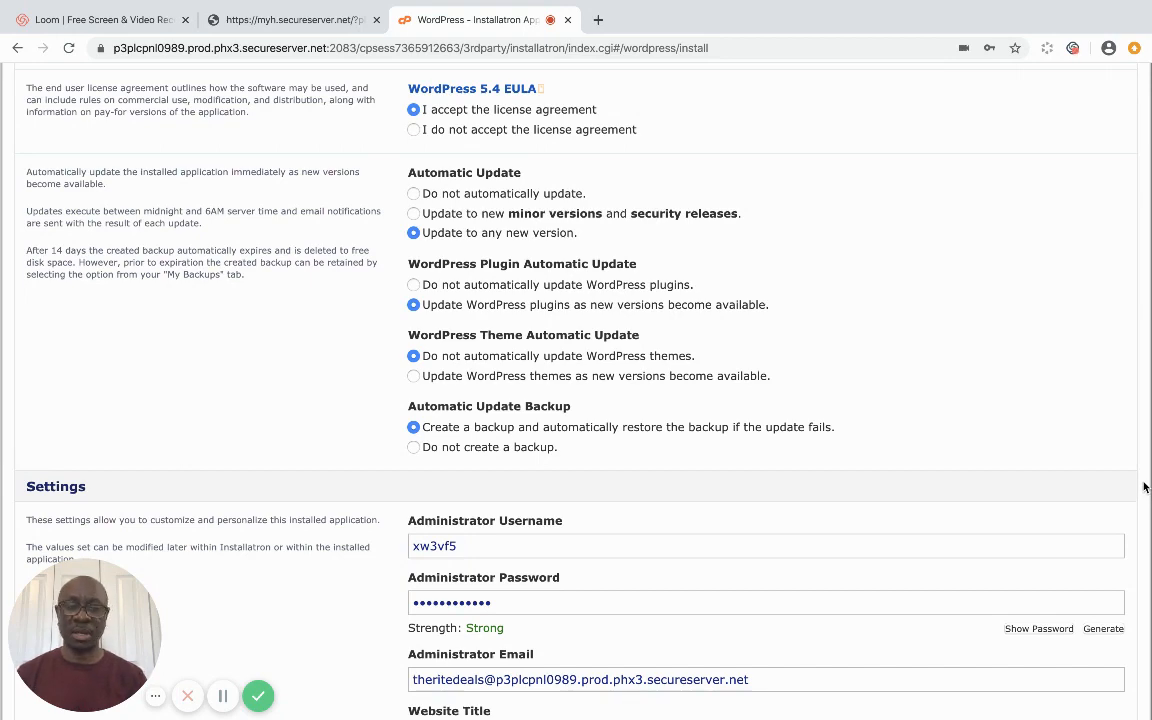
scroll("down", 3)
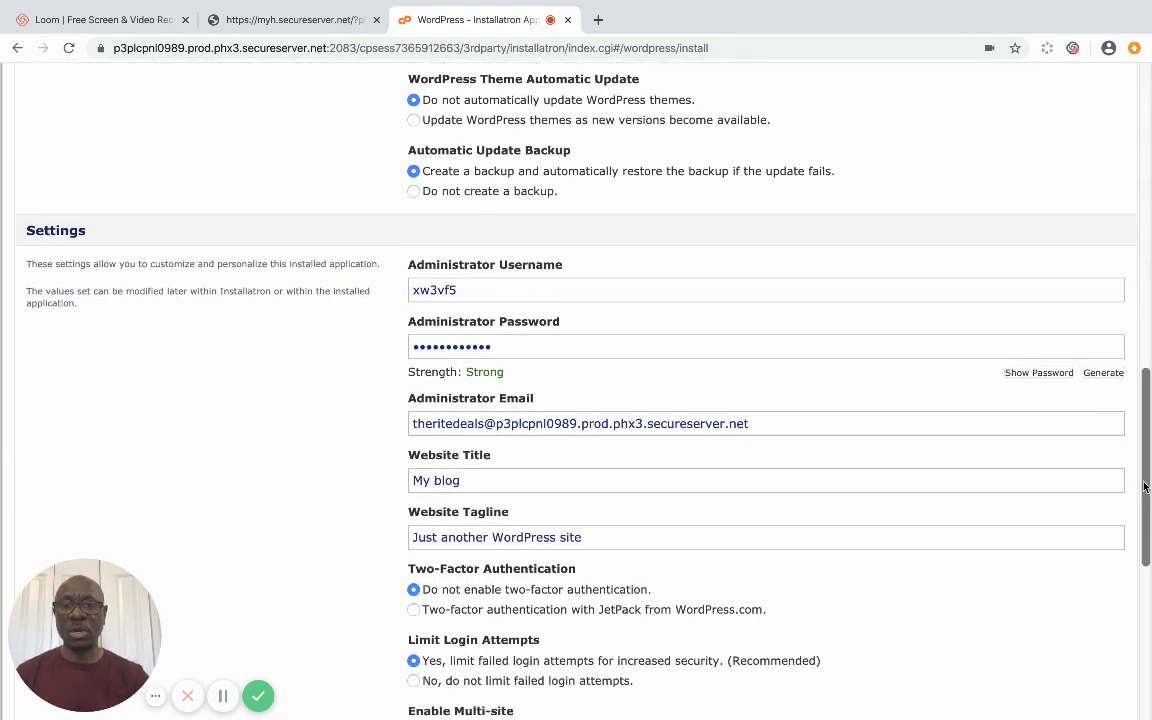
Replace the administrator username with dealjives.
scroll("down", 3)
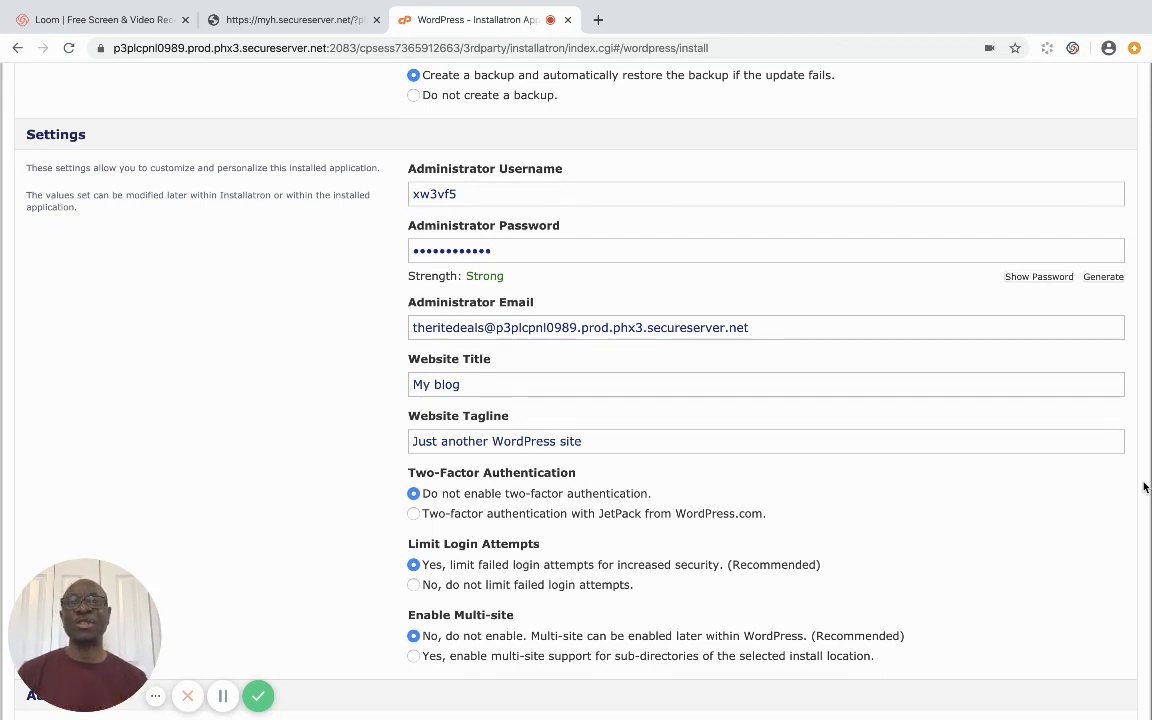
mouse_move(896, 428)
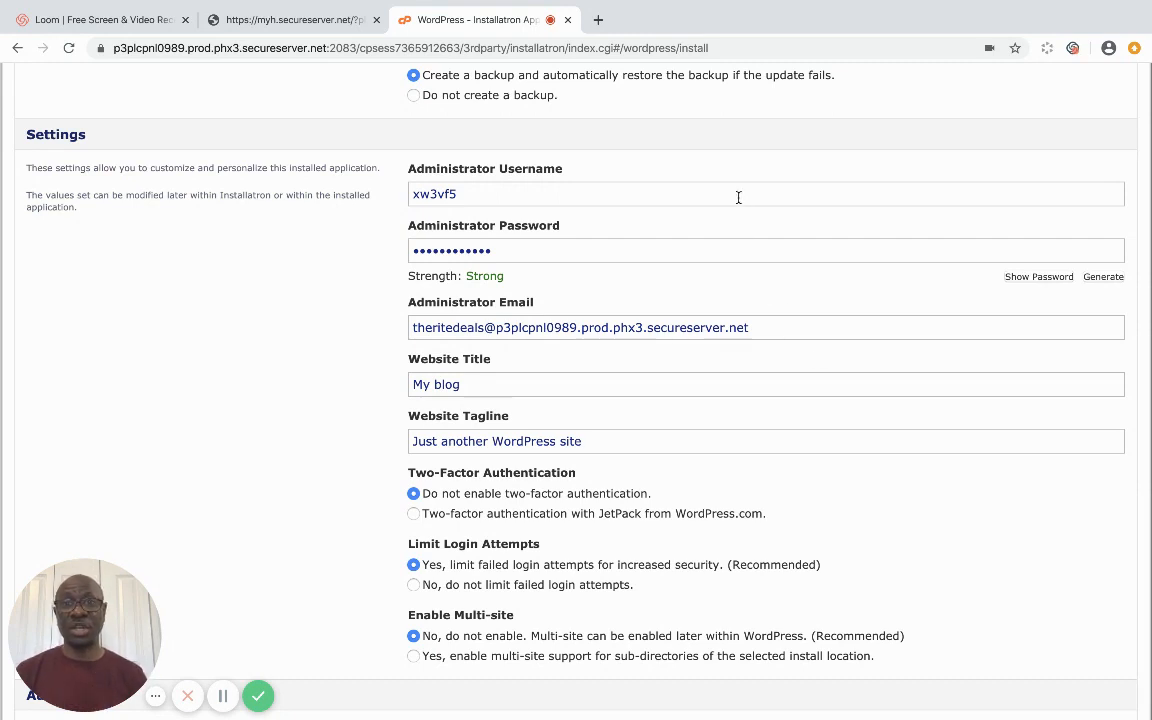
double_click(434, 194)
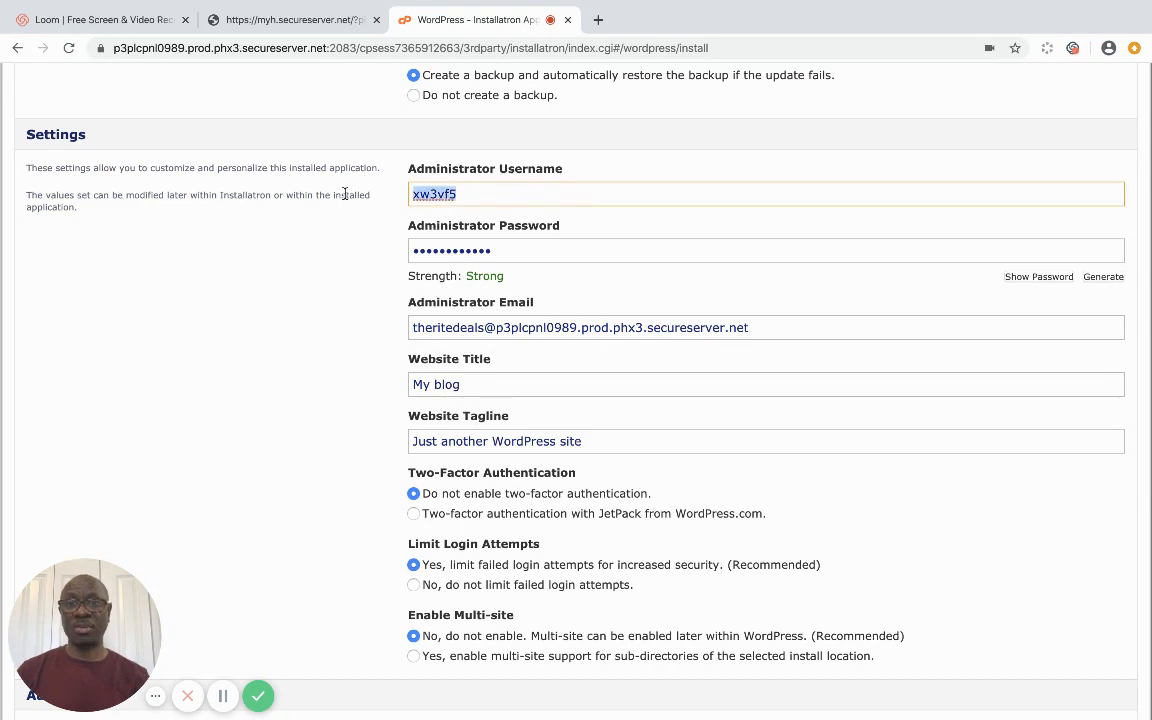
type("dea")
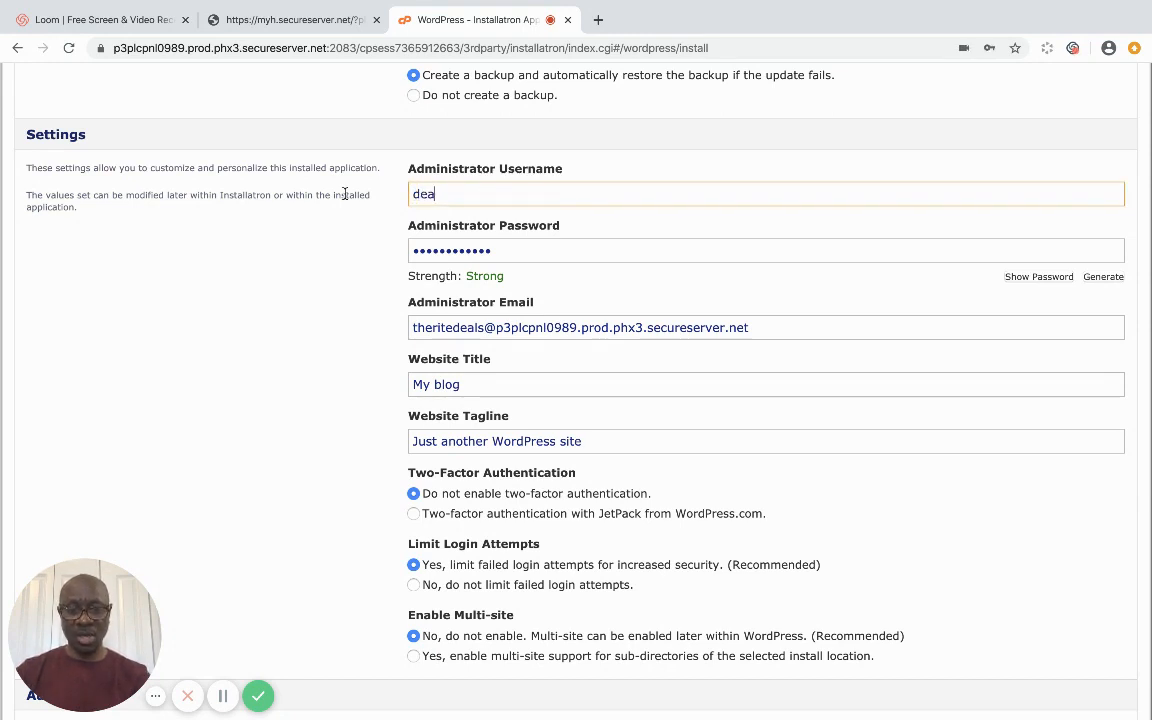
type("jives")
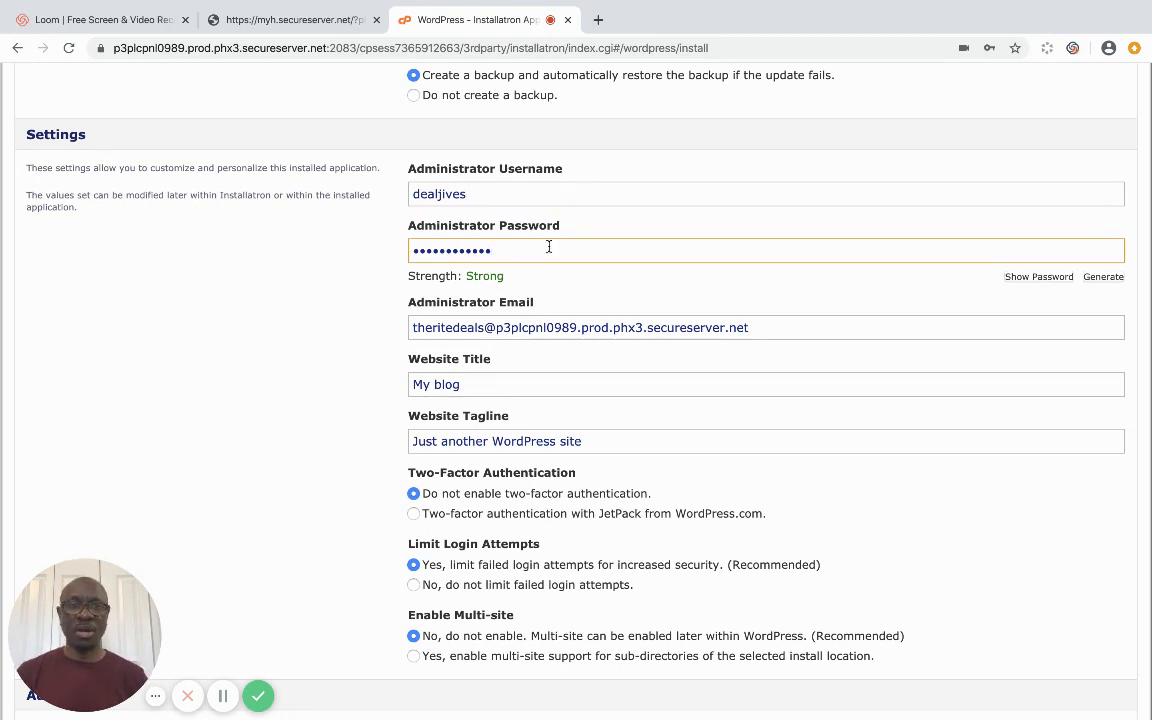
Reveal the generated administrator password and review the email and website title fields.
left_click(1038, 276)
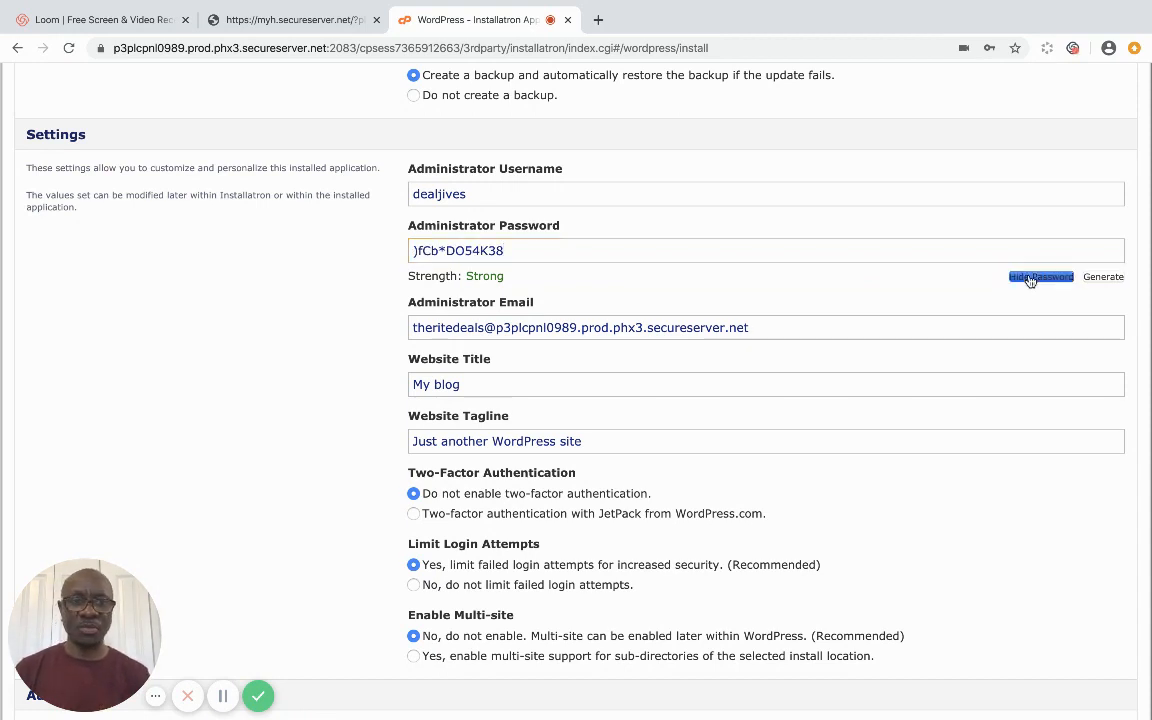
left_click(1040, 276)
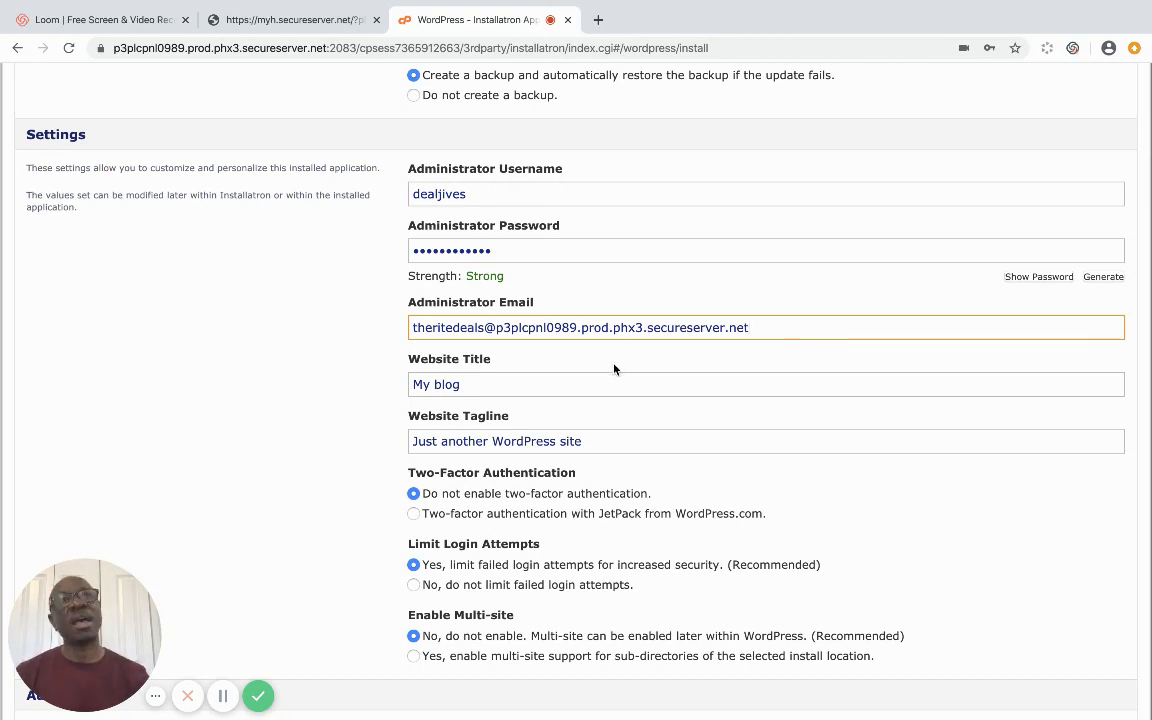
left_click(500, 384)
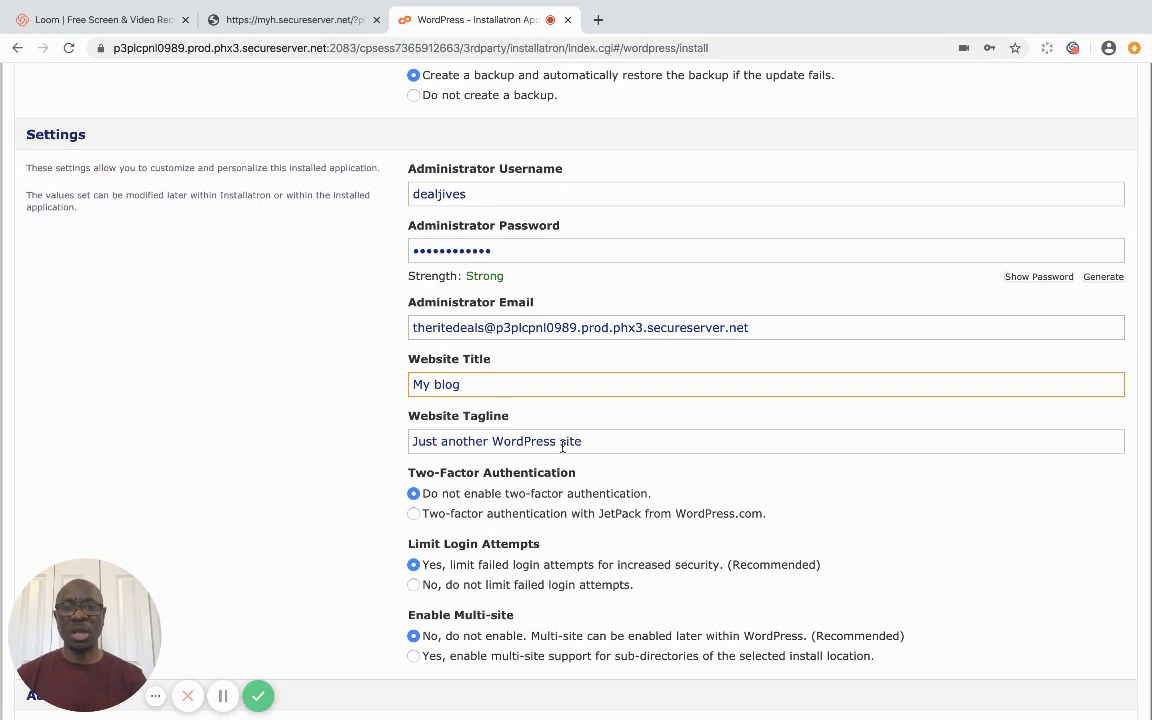
left_click(596, 442)
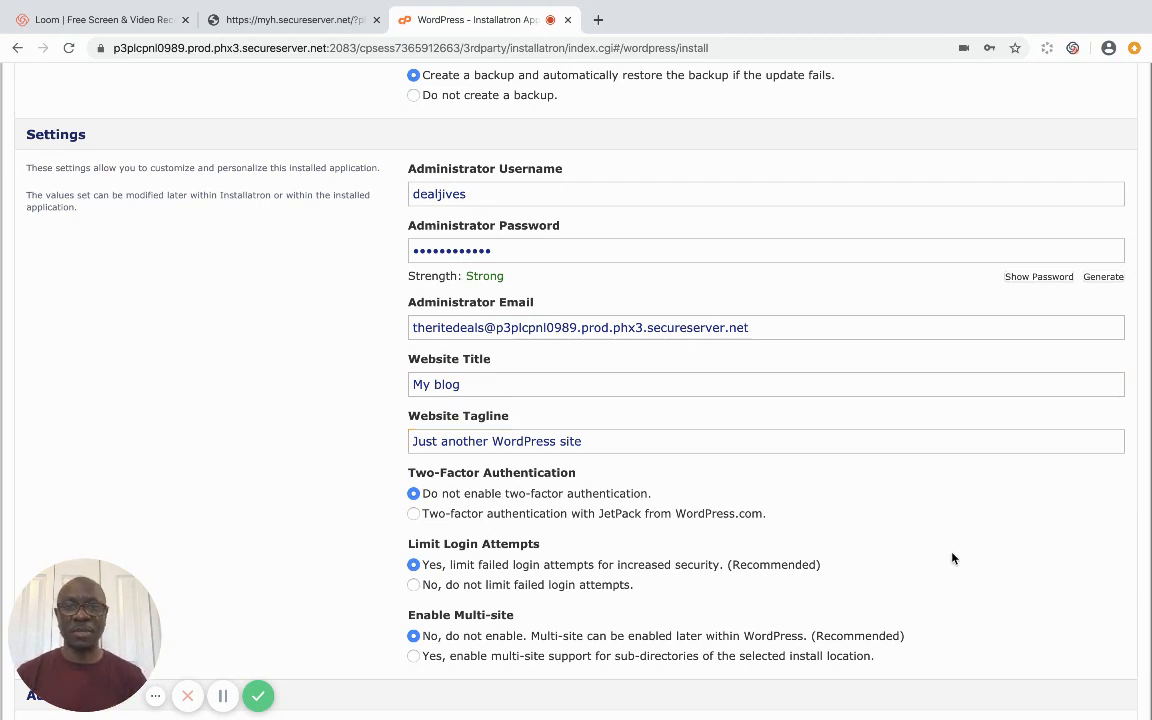
Start the WordPress installation on dealjives.com with the configured settings via Install.
scroll("down", 3)
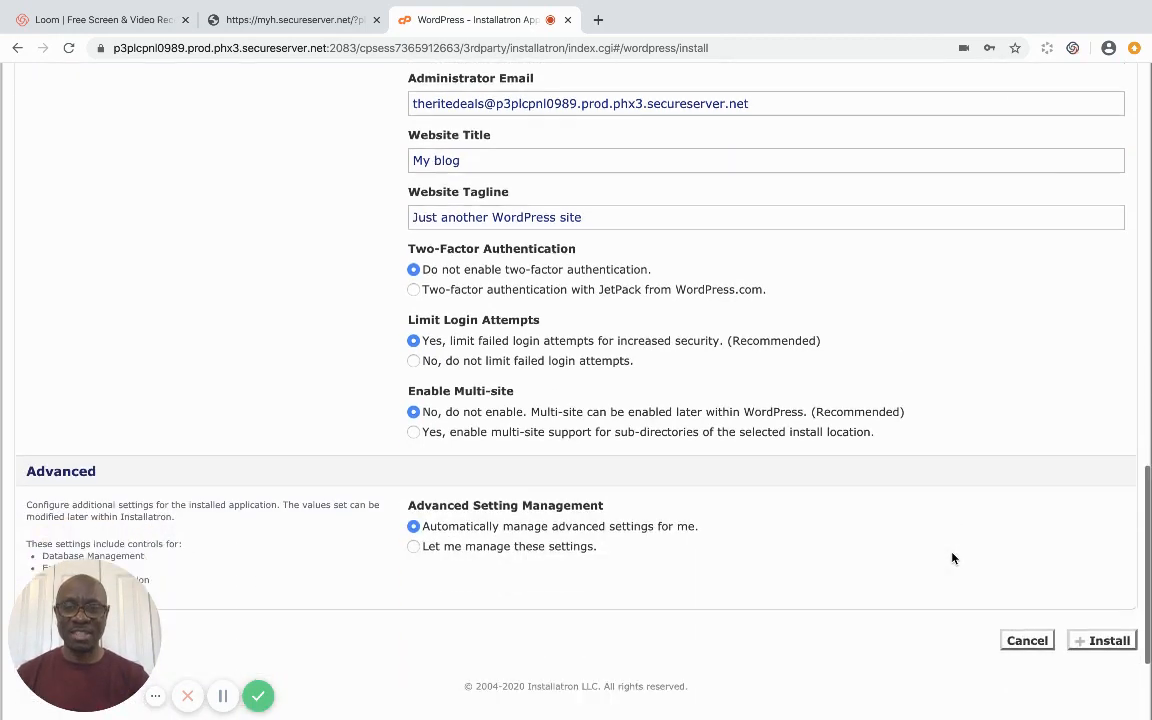
scroll("down", 3)
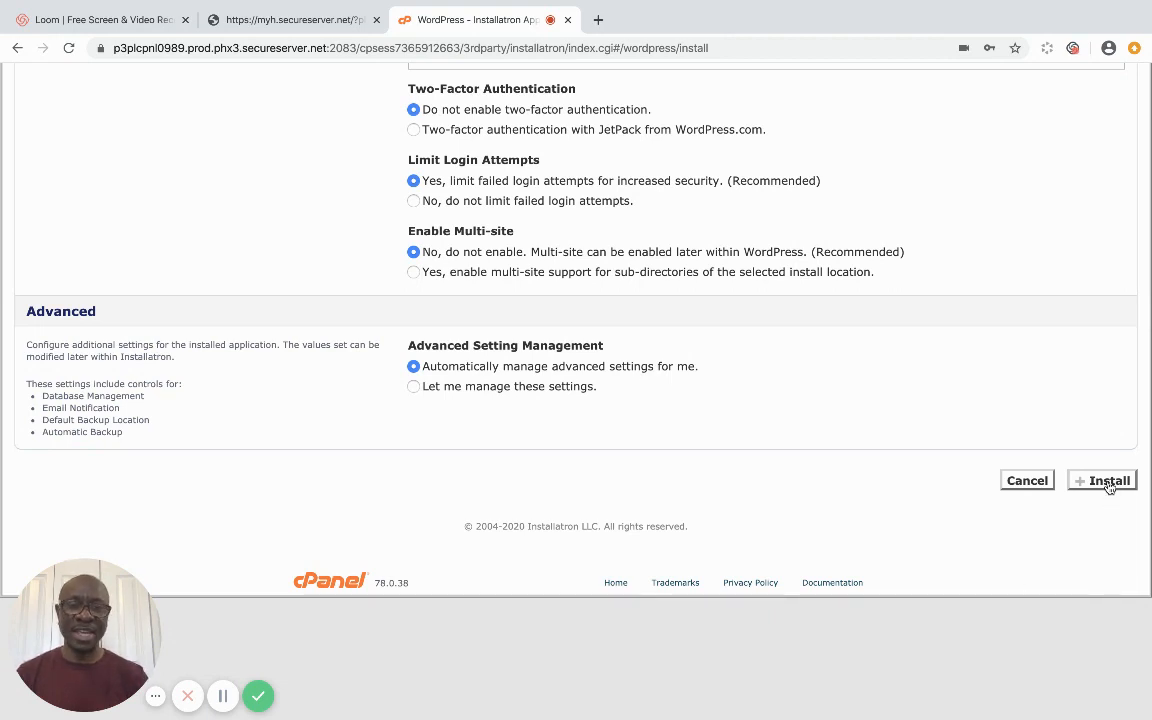
left_click(1100, 480)
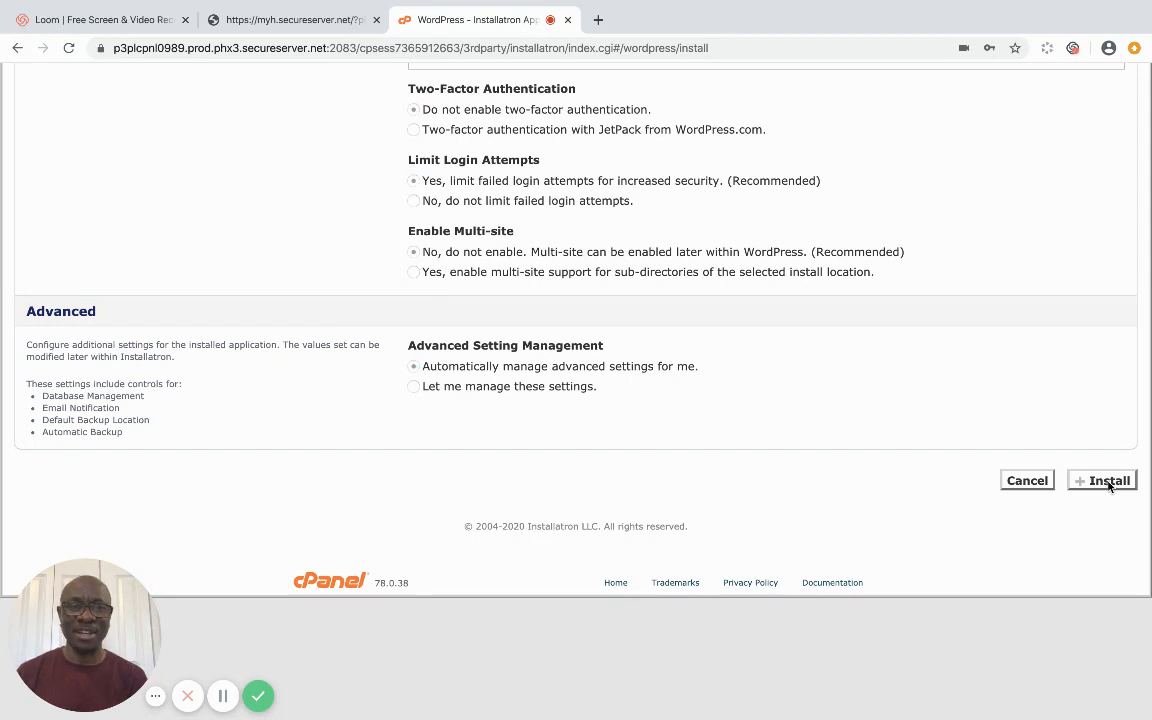
left_click(1100, 480)
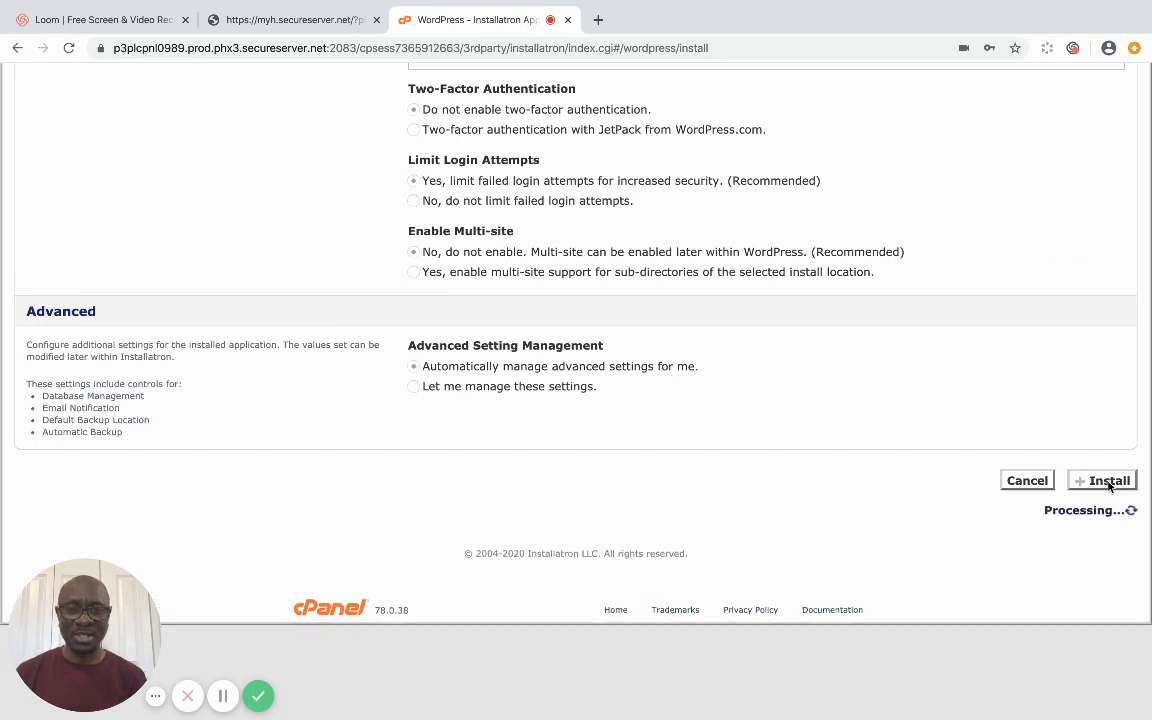
left_click(1100, 480)
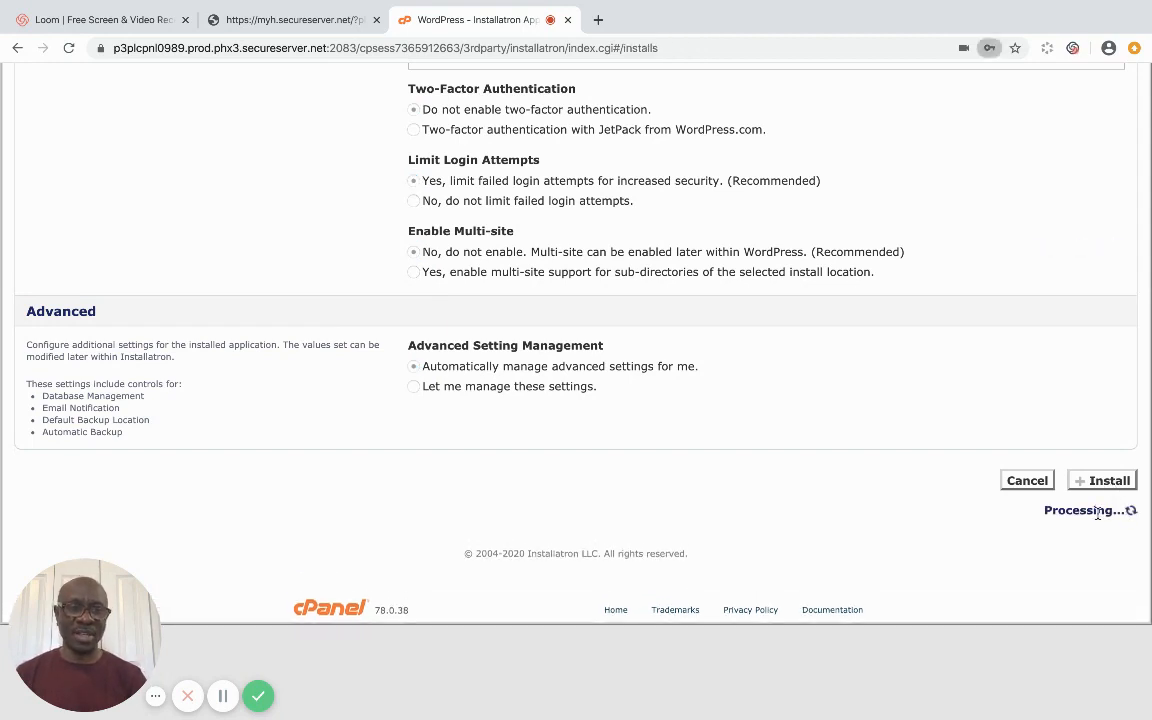
left_click(1100, 480)
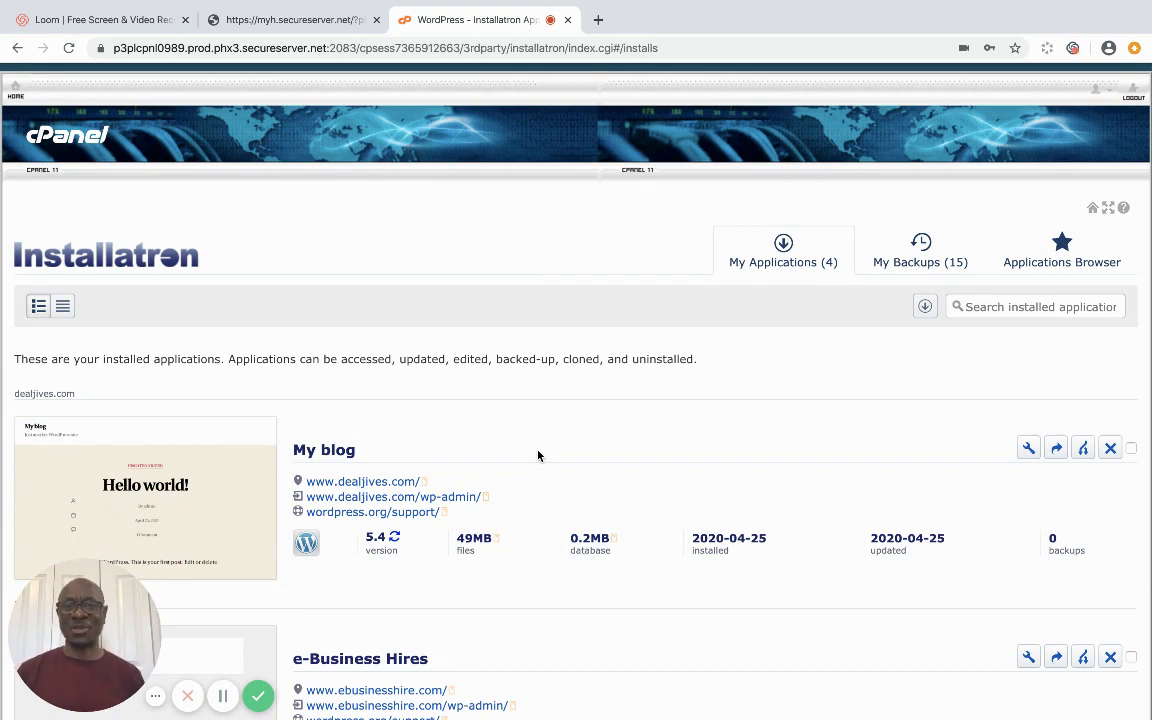
left_click(392, 496)
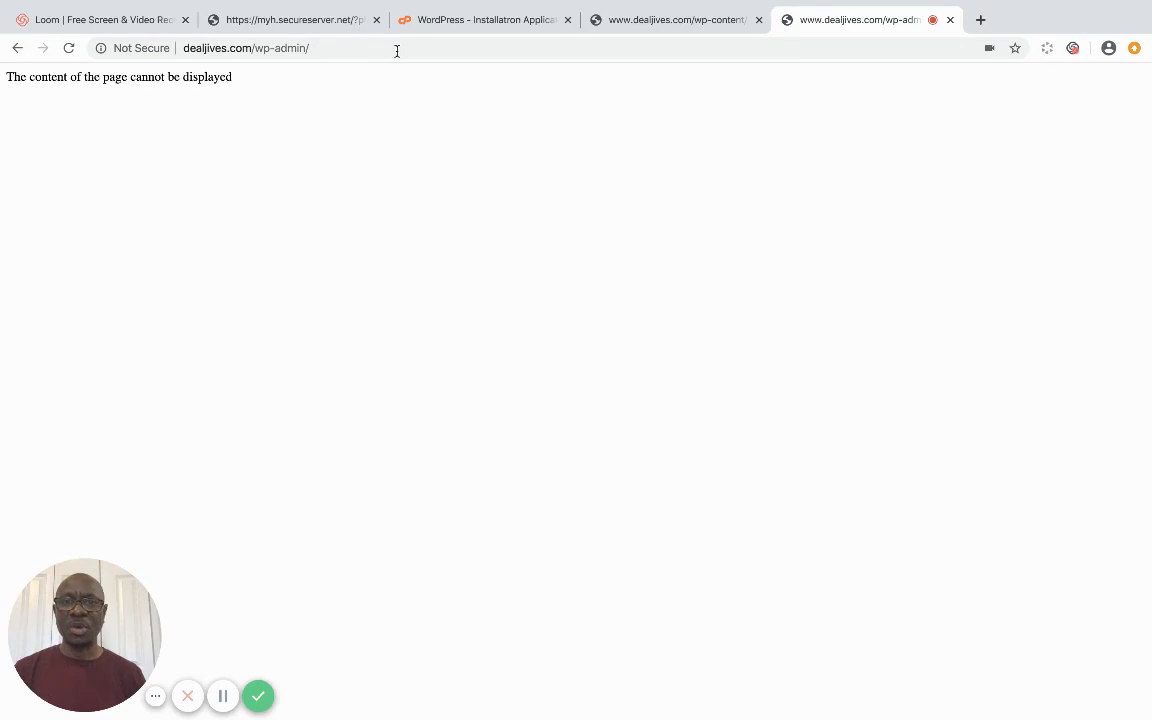